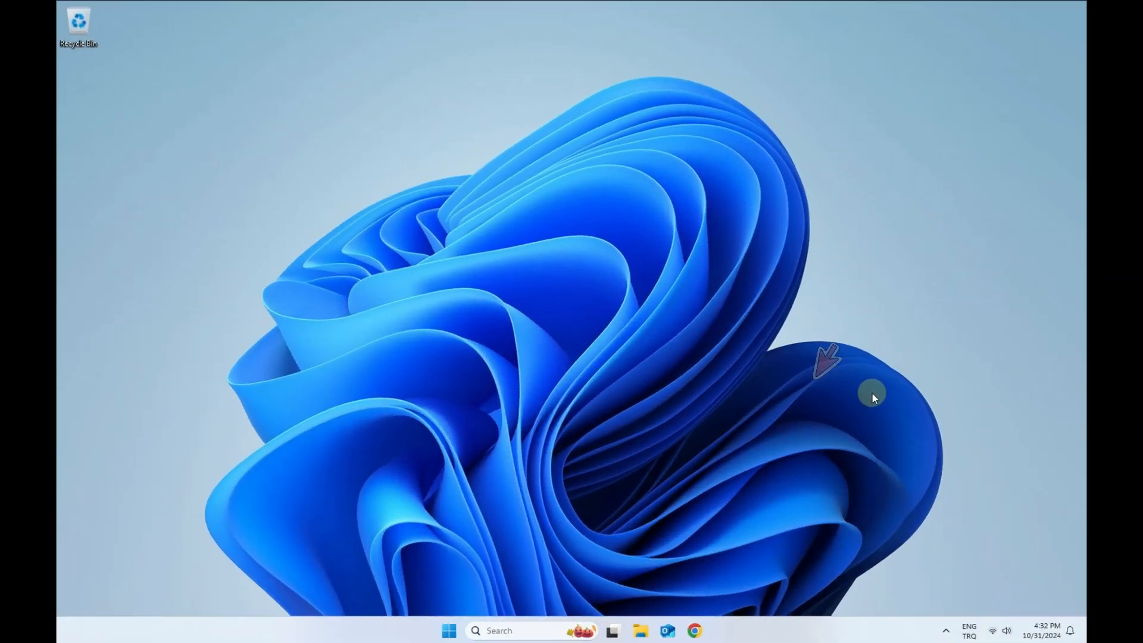
mouse_move(676, 508)
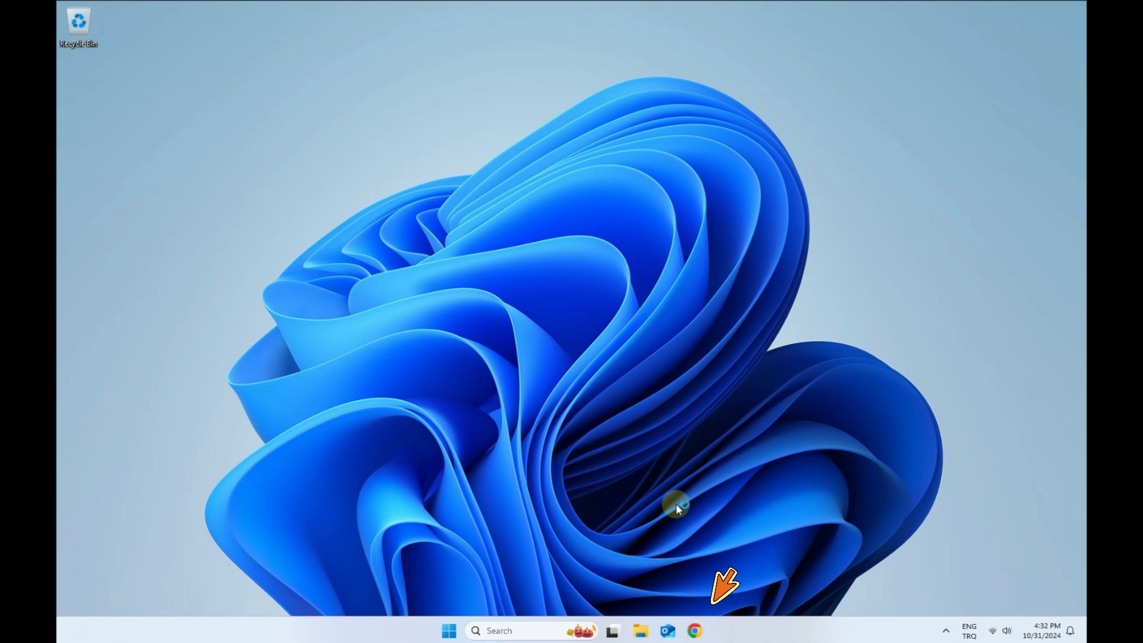
Launch Google Chrome from the taskbar and search Google for rufus
click(693, 630)
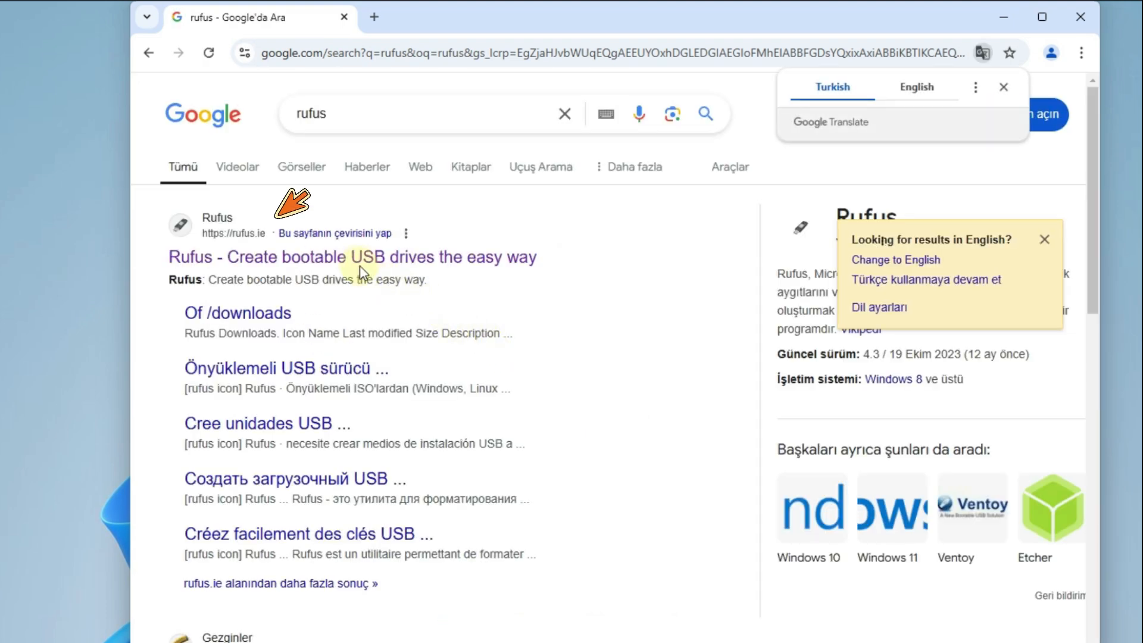
Open the rufus.ie result and scroll to the Rufus 4.6 Download section
click(352, 257)
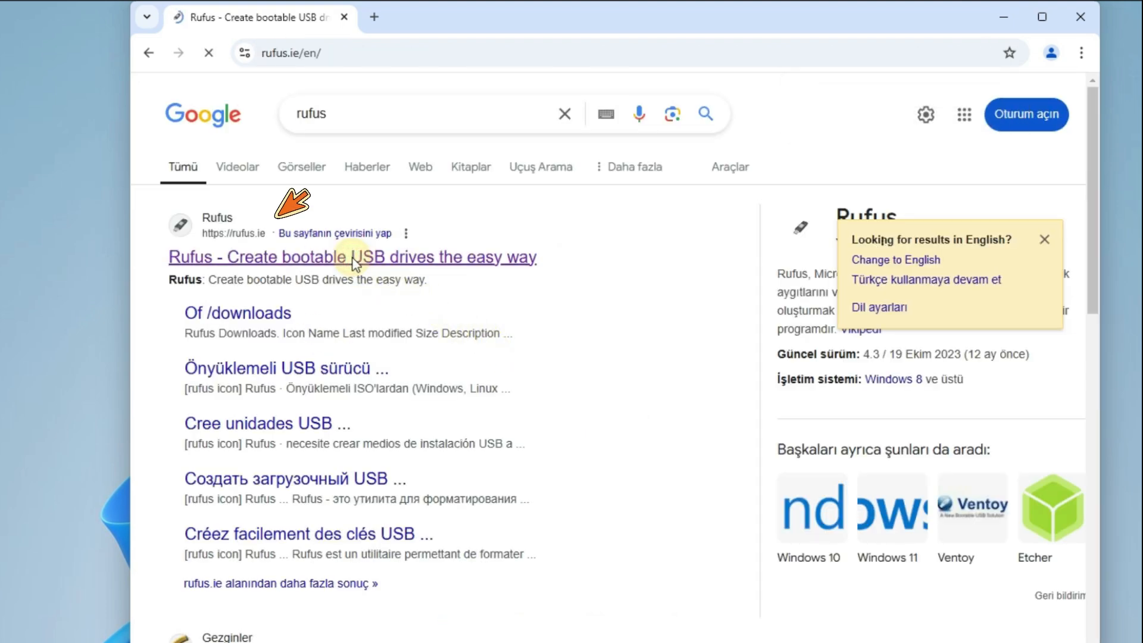
click(352, 257)
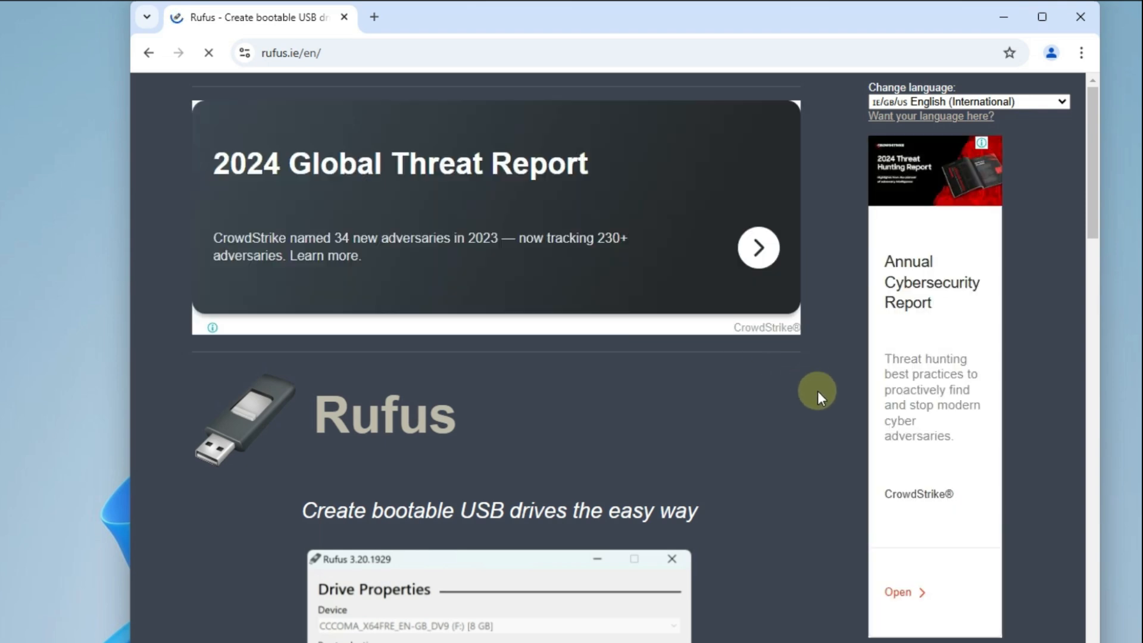
scroll(down, 3)
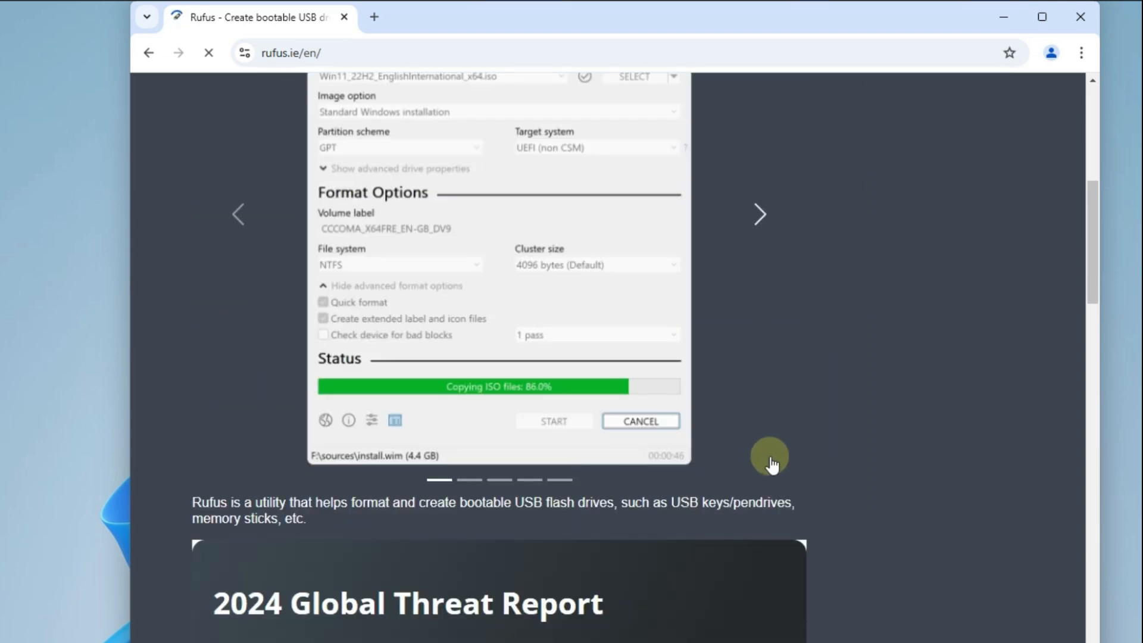
scroll(down, 3)
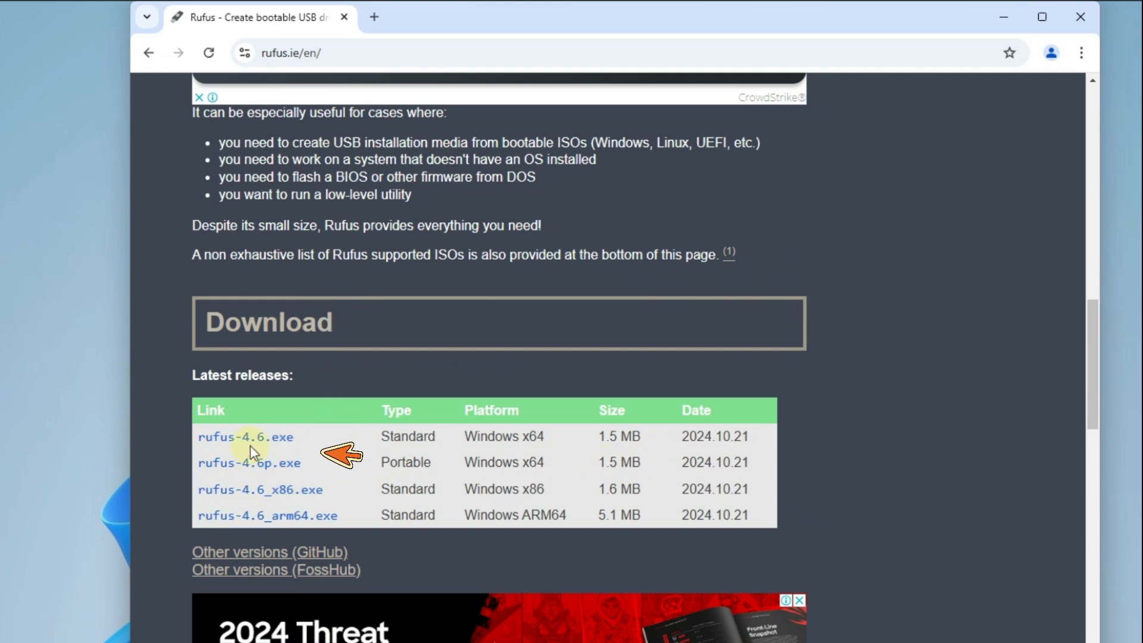
mouse_move(549, 455)
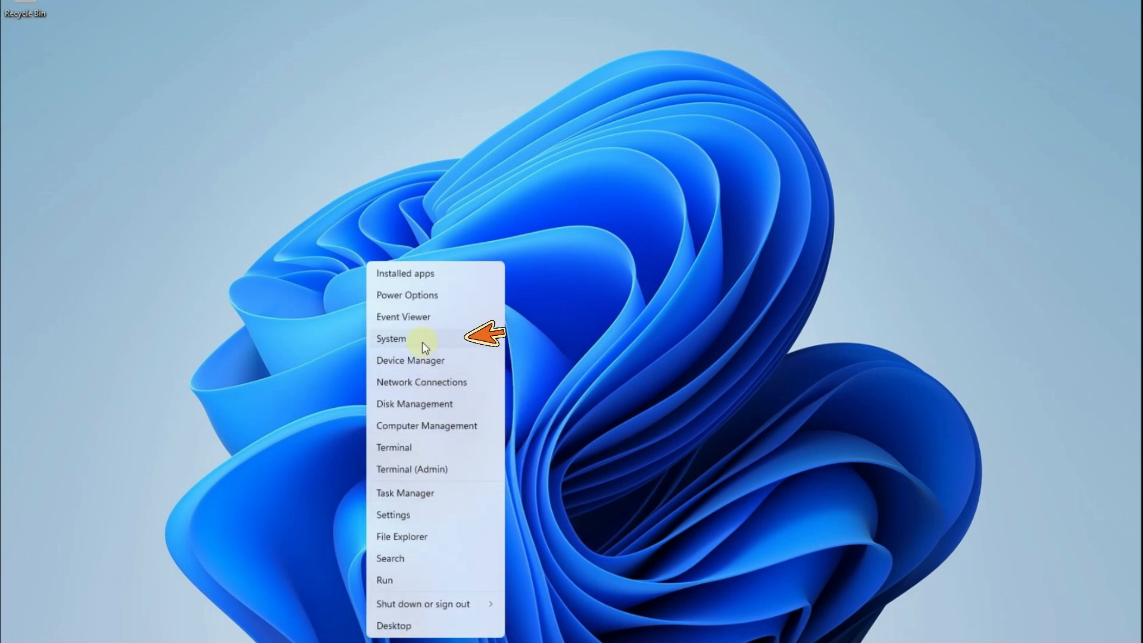
Check that System type shows a 64-bit operating system on an x64 processor
click(390, 339)
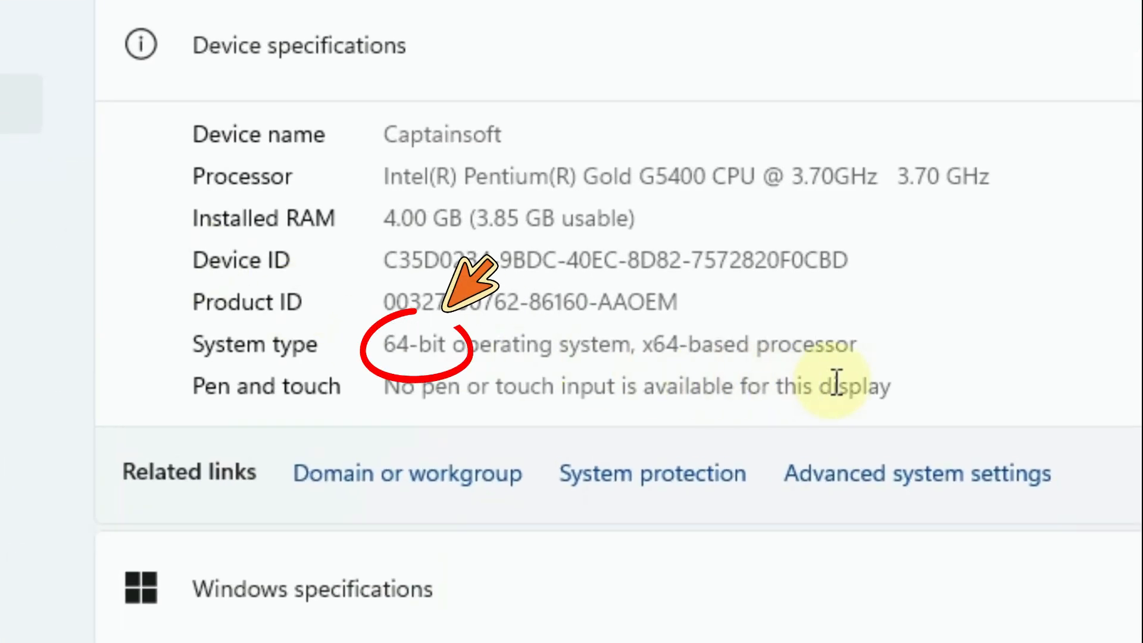
drag(383, 344, 856, 344)
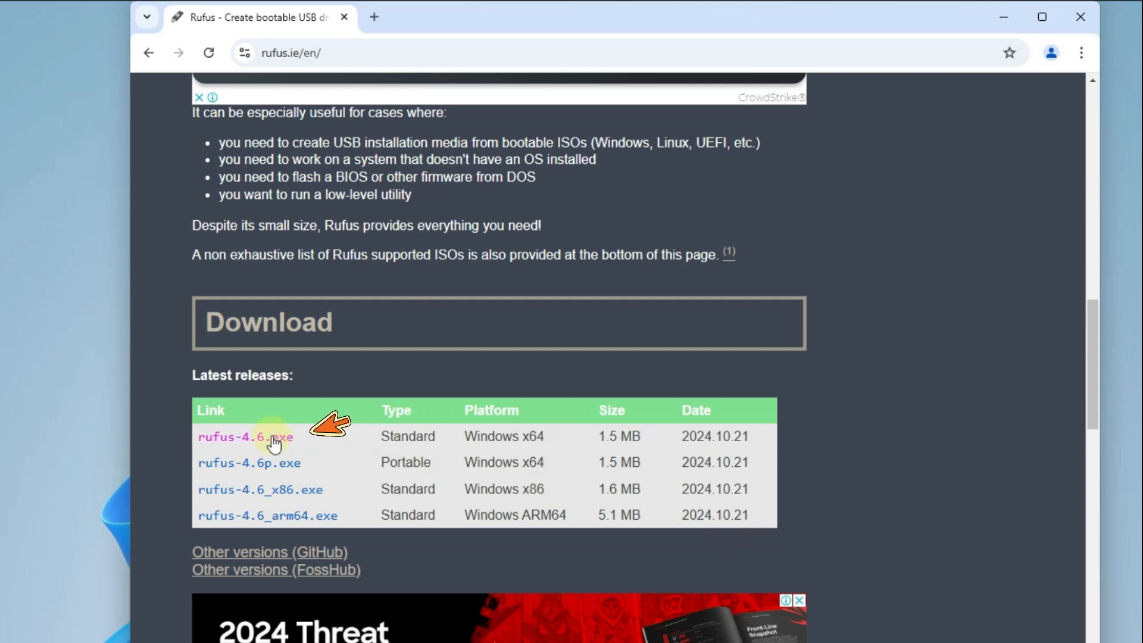
Download rufus-4.6.exe, close the CrowdStrike ad, and show recent downloads
click(244, 436)
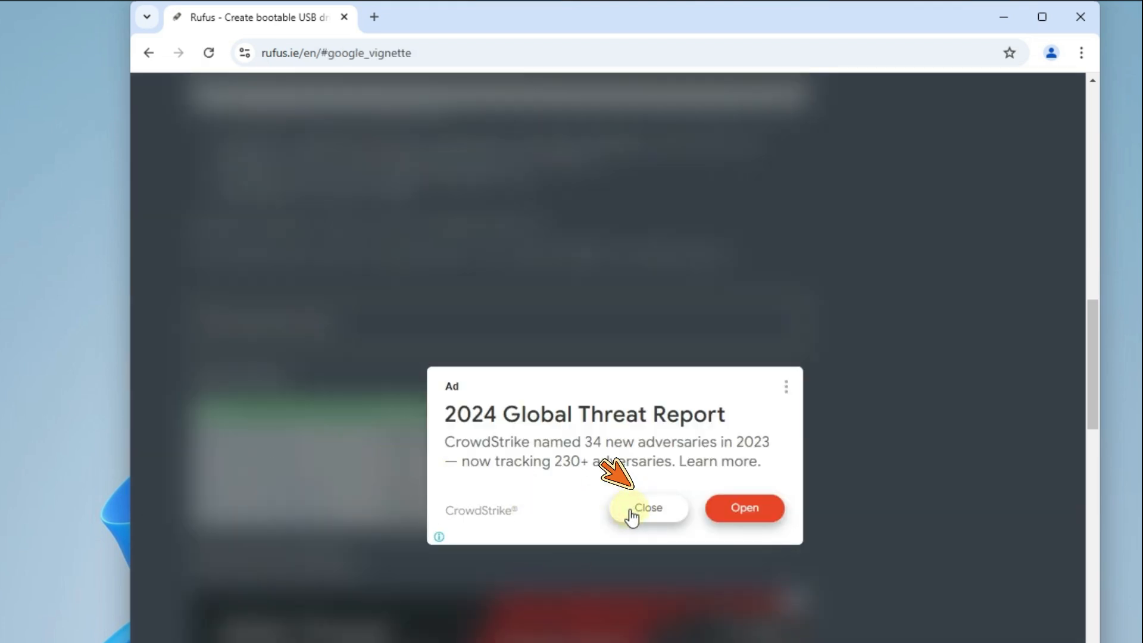
click(647, 507)
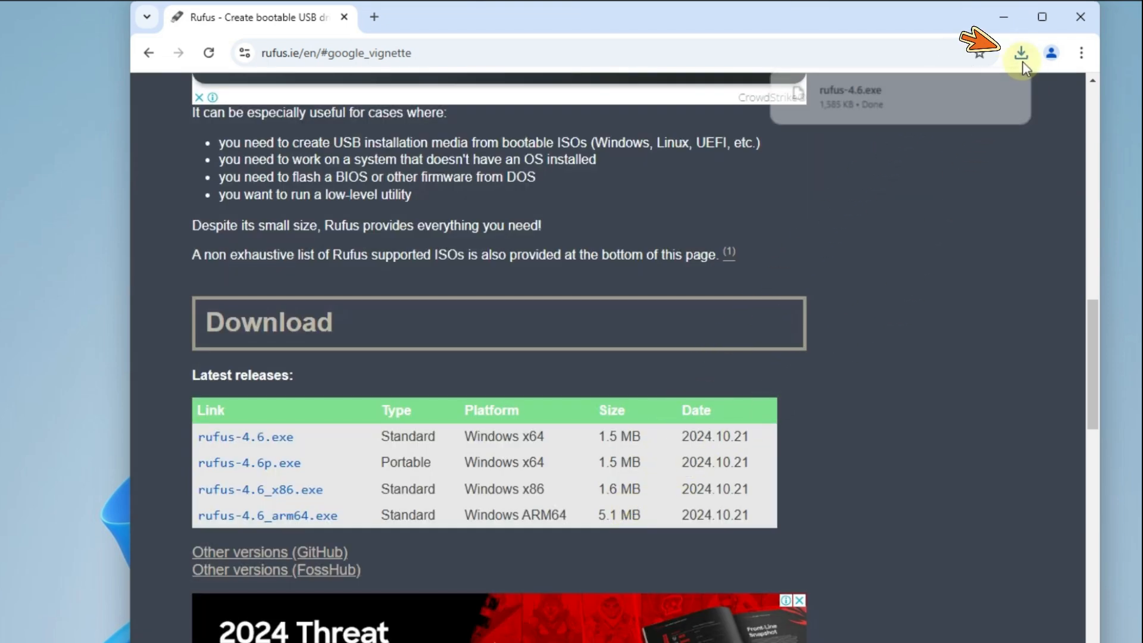
click(1020, 53)
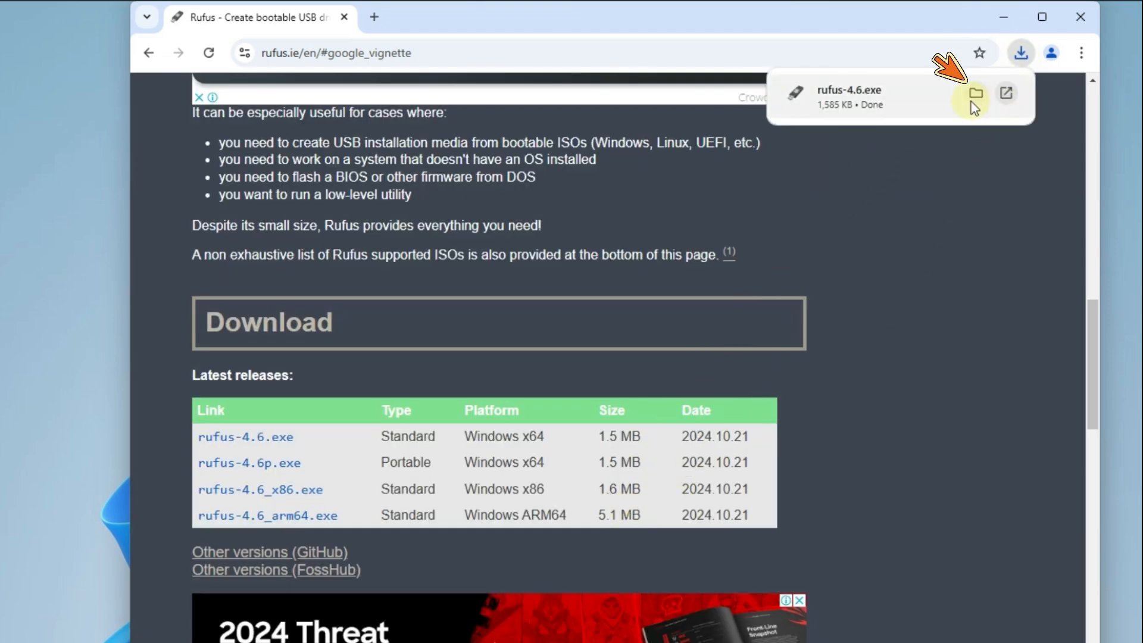
mouse_move(974, 94)
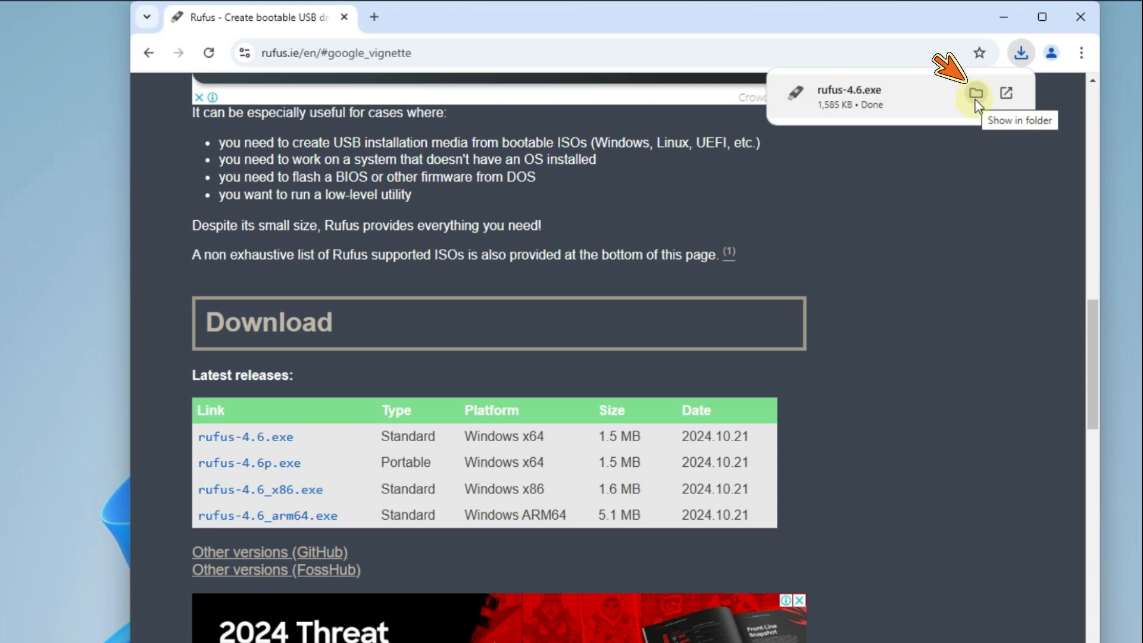
Launch rufus-4.6 from the Downloads folder in File Explorer
click(975, 94)
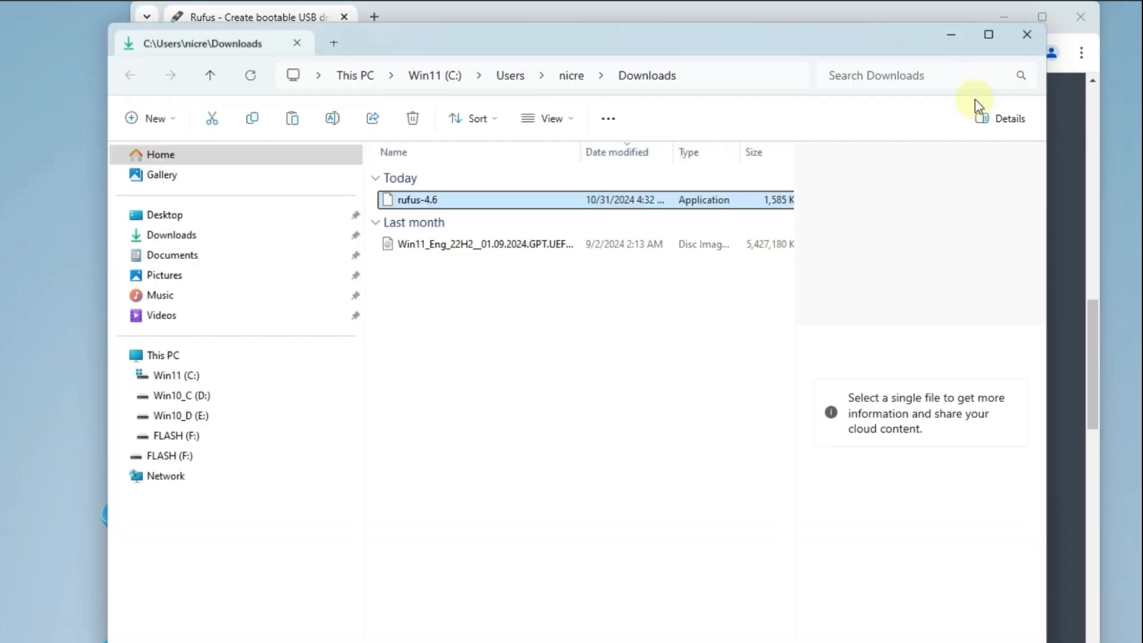
click(415, 200)
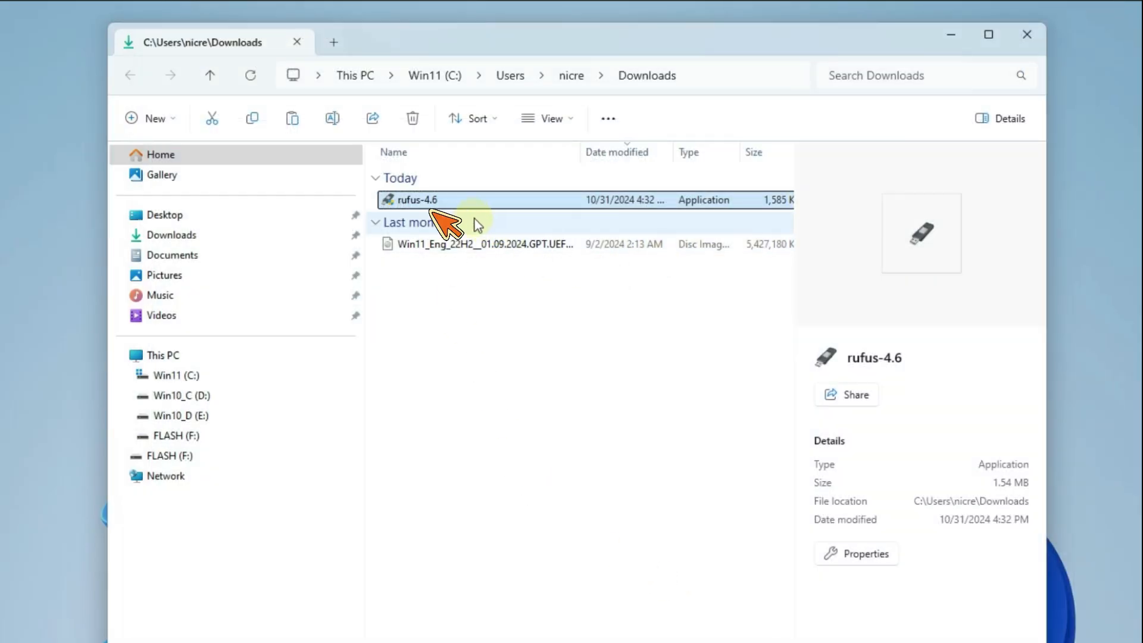
double_click(414, 200)
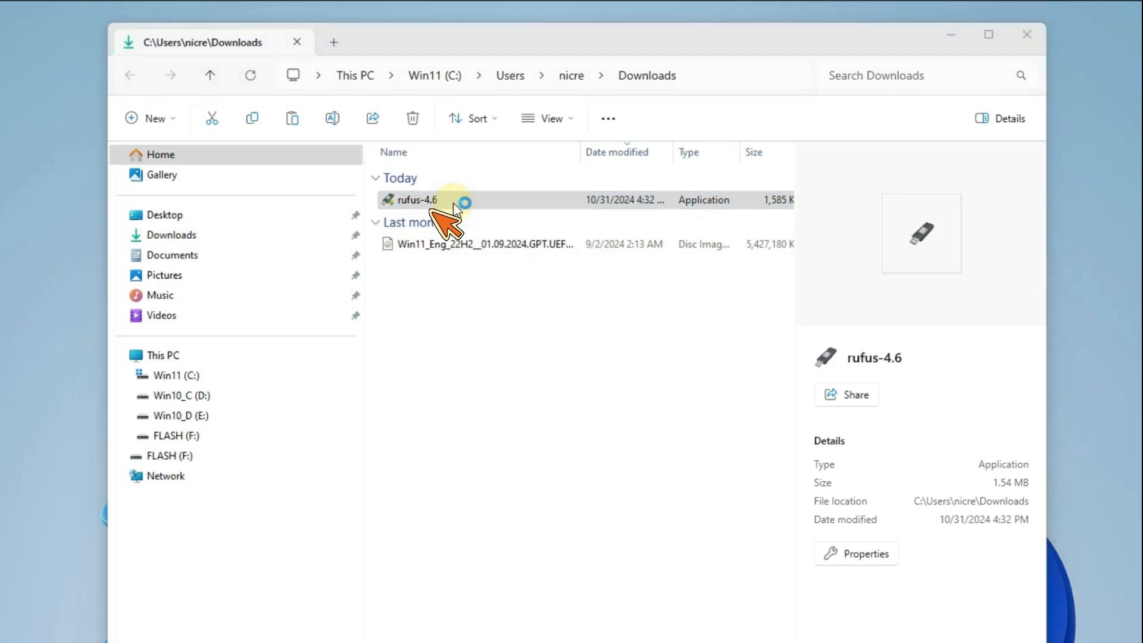
click(416, 200)
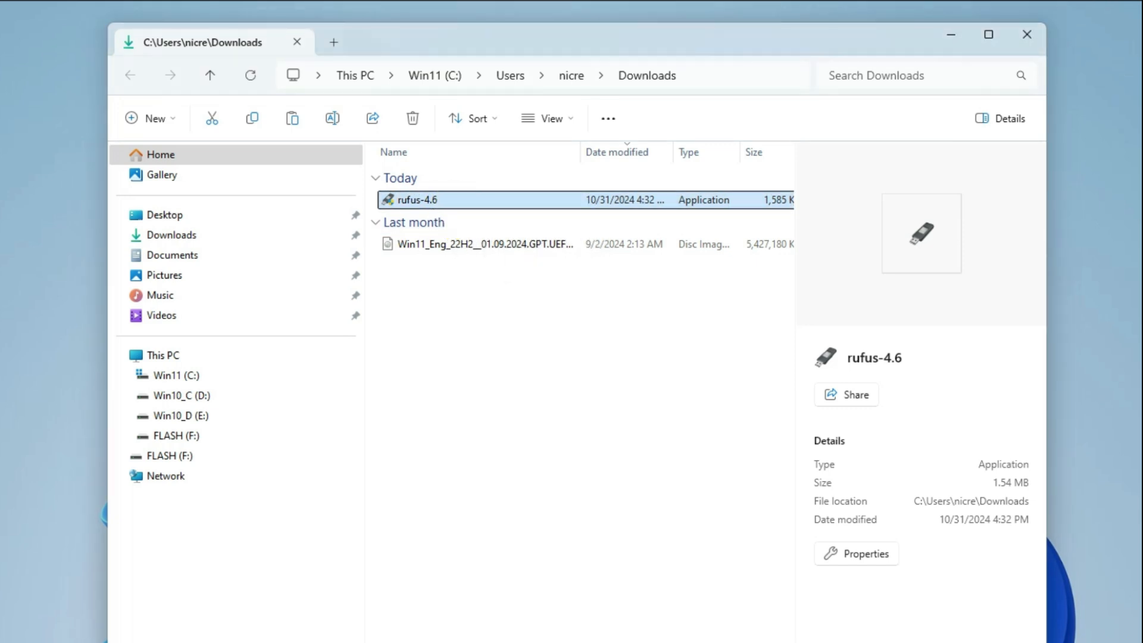
double_click(415, 199)
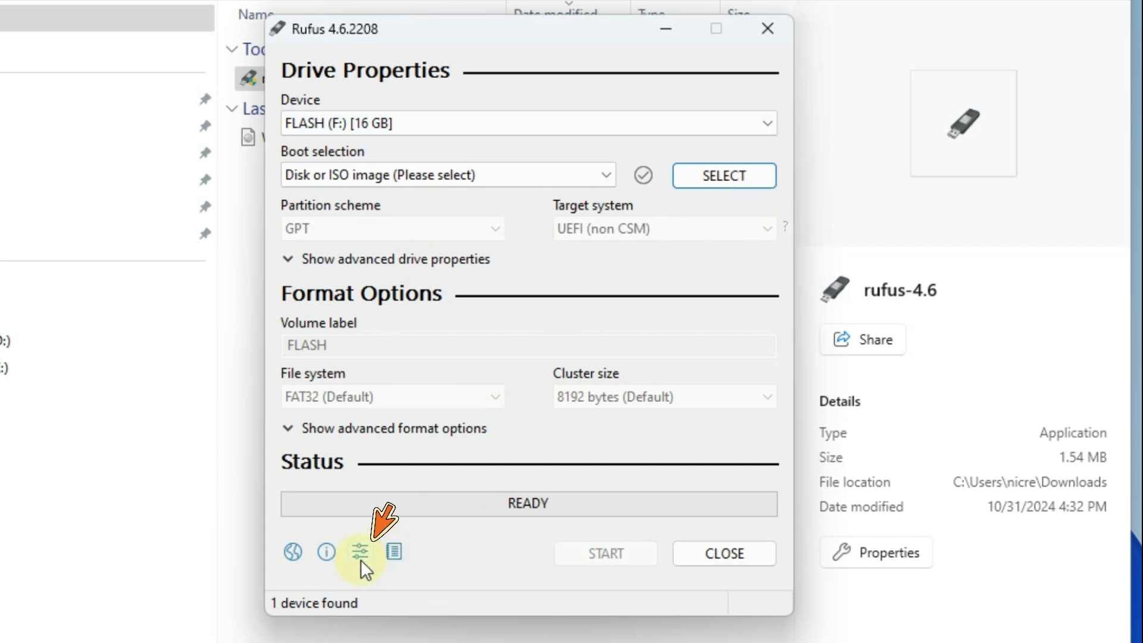
Set Rufus update checks to Daily, then close and relaunch rufus-4.6
click(358, 552)
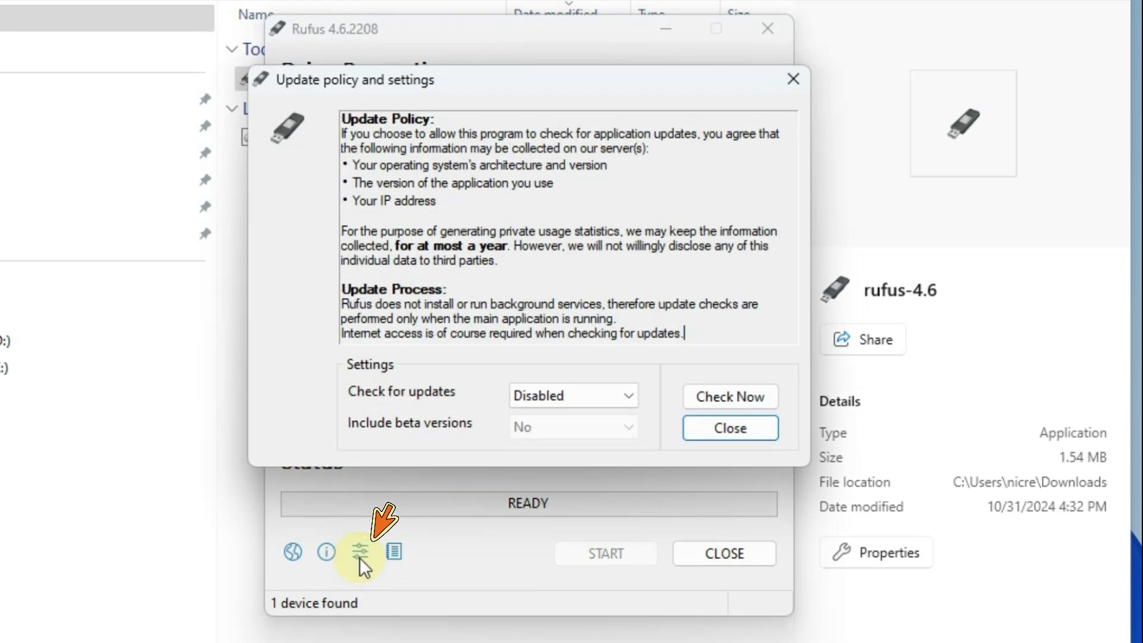
click(573, 396)
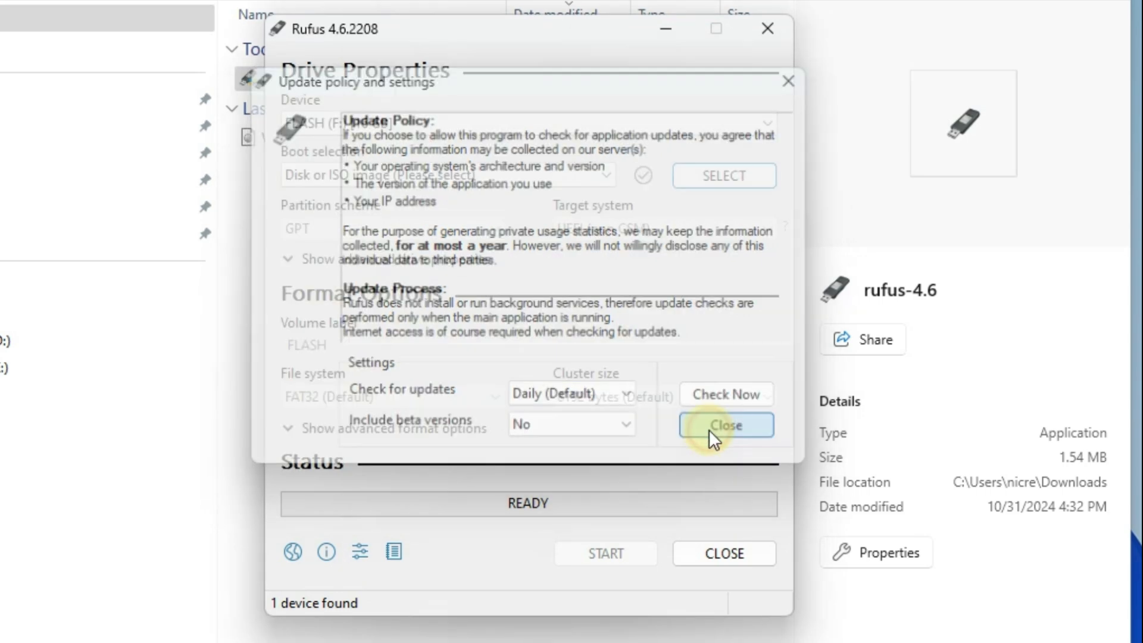
click(725, 425)
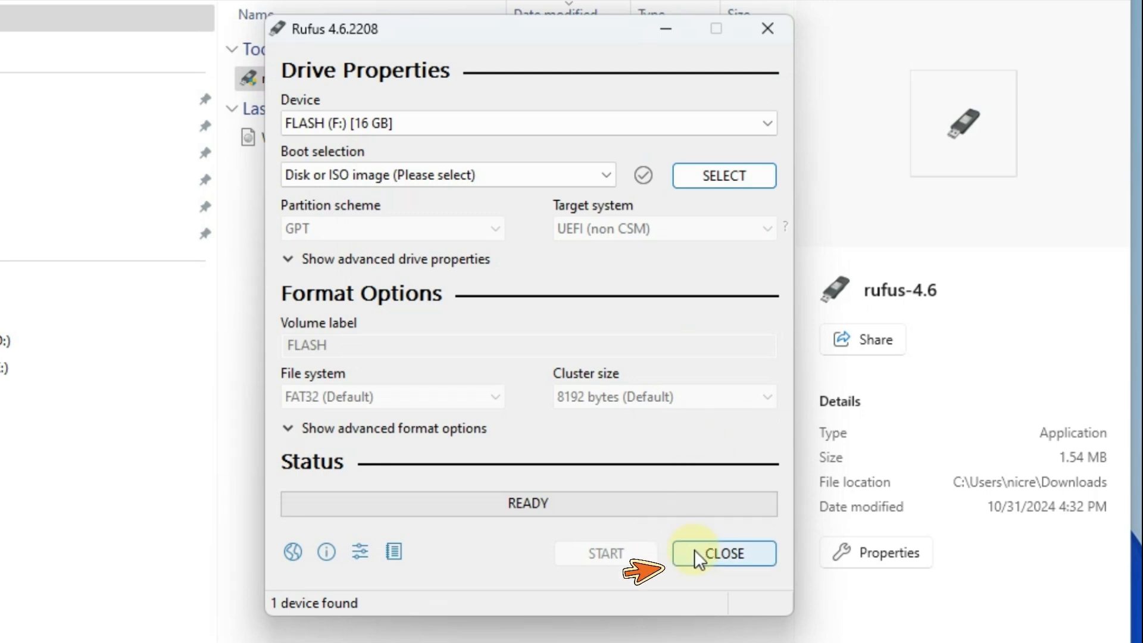
click(724, 553)
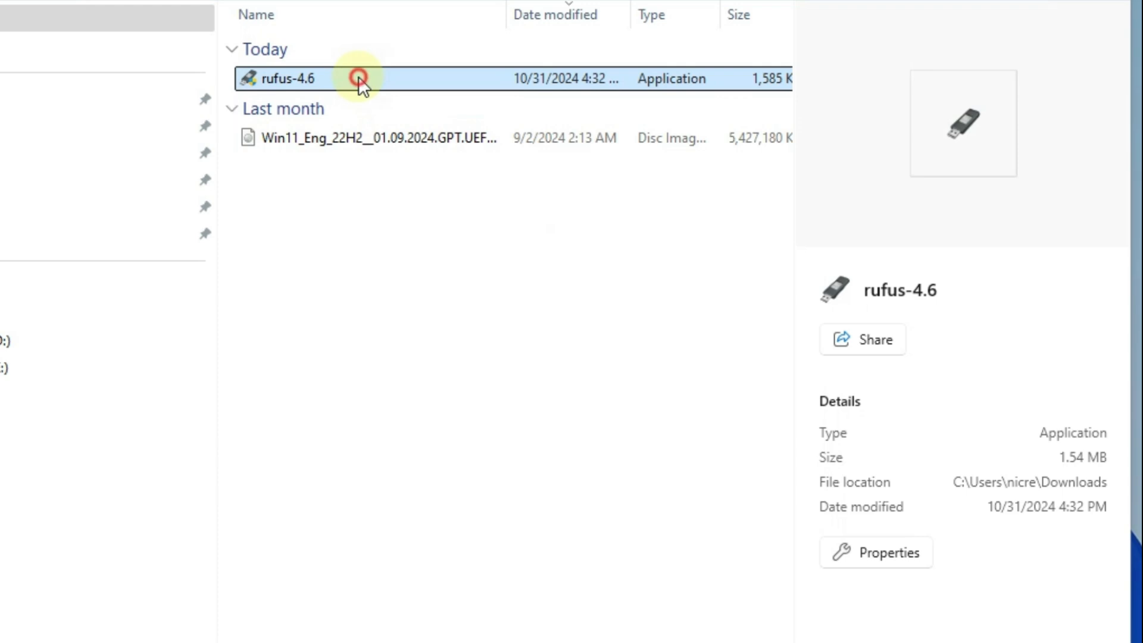
double_click(299, 79)
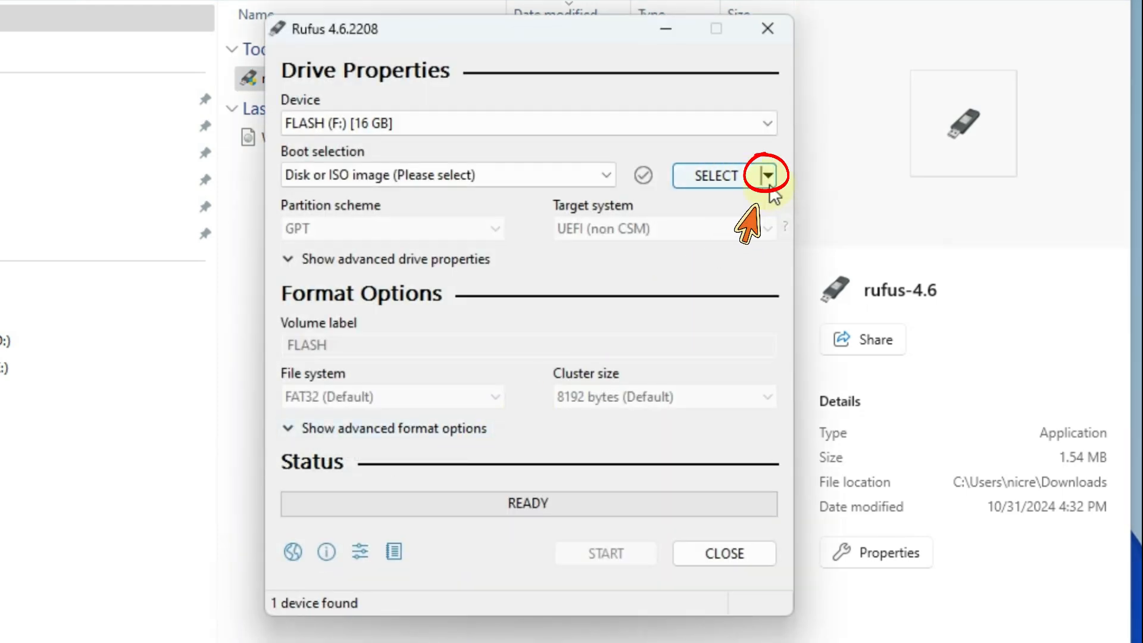
Switch the image button to DOWNLOAD and choose Windows 10, release 22H2
click(766, 175)
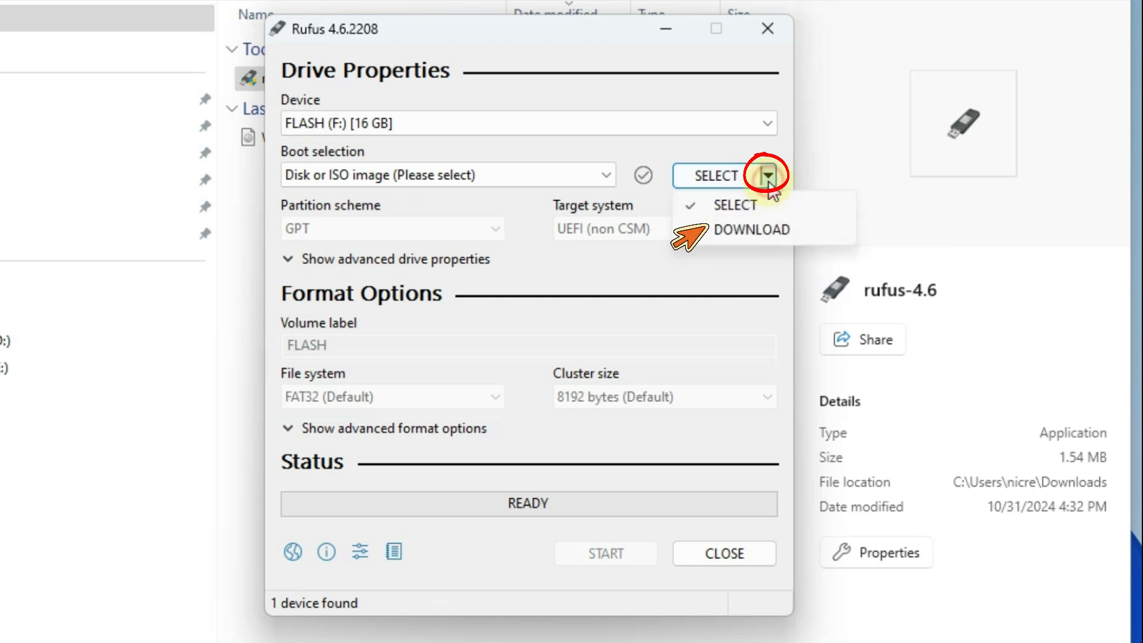
click(751, 230)
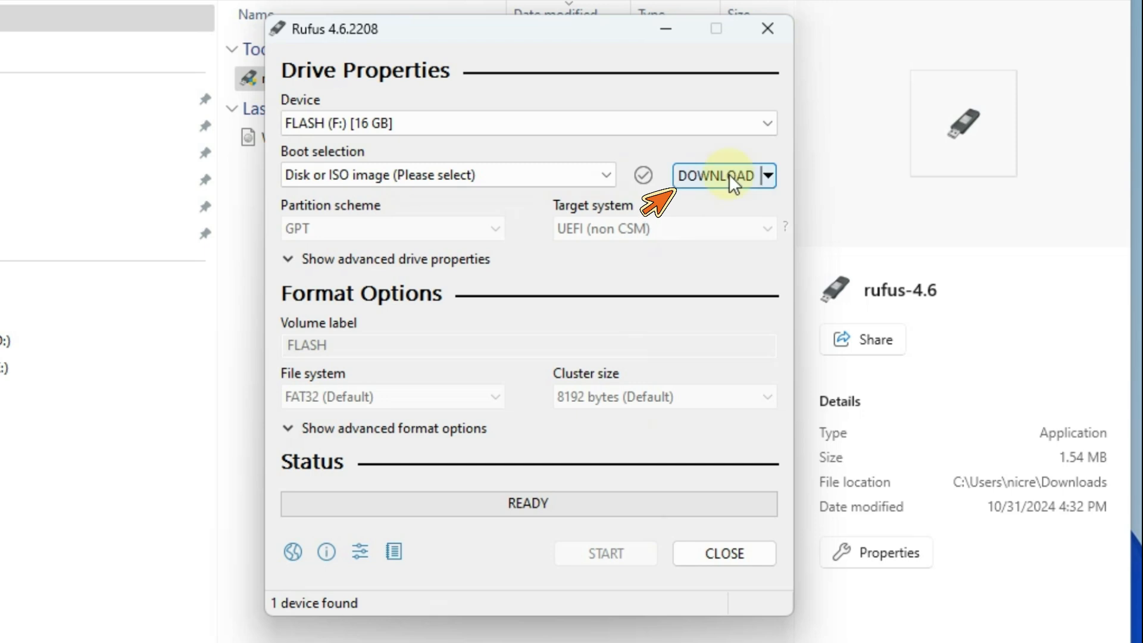
click(715, 176)
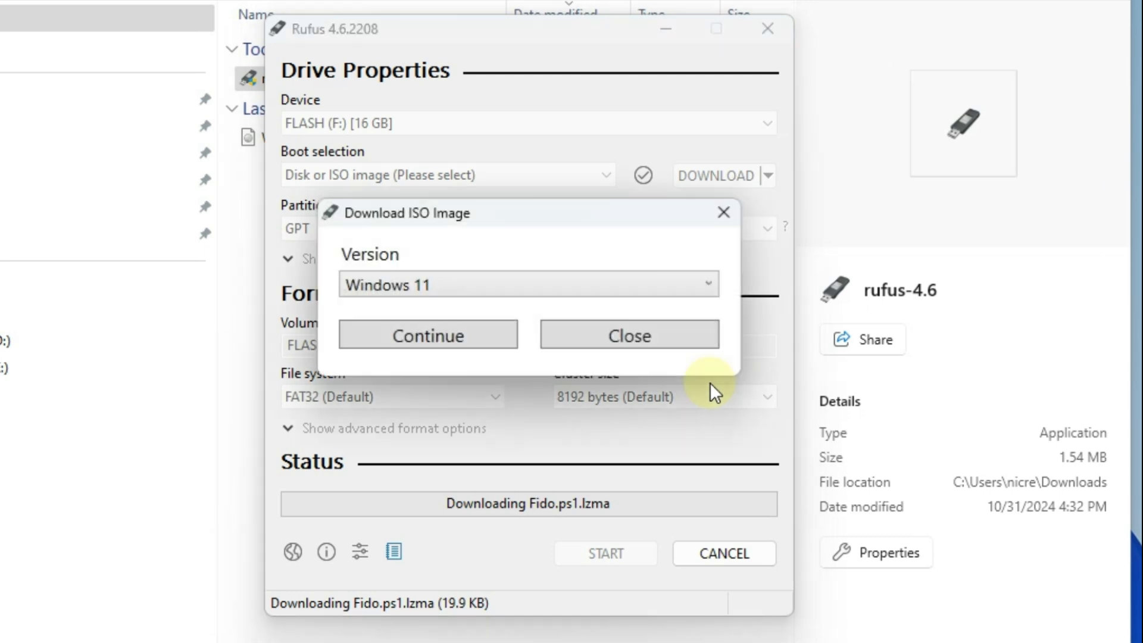
click(526, 285)
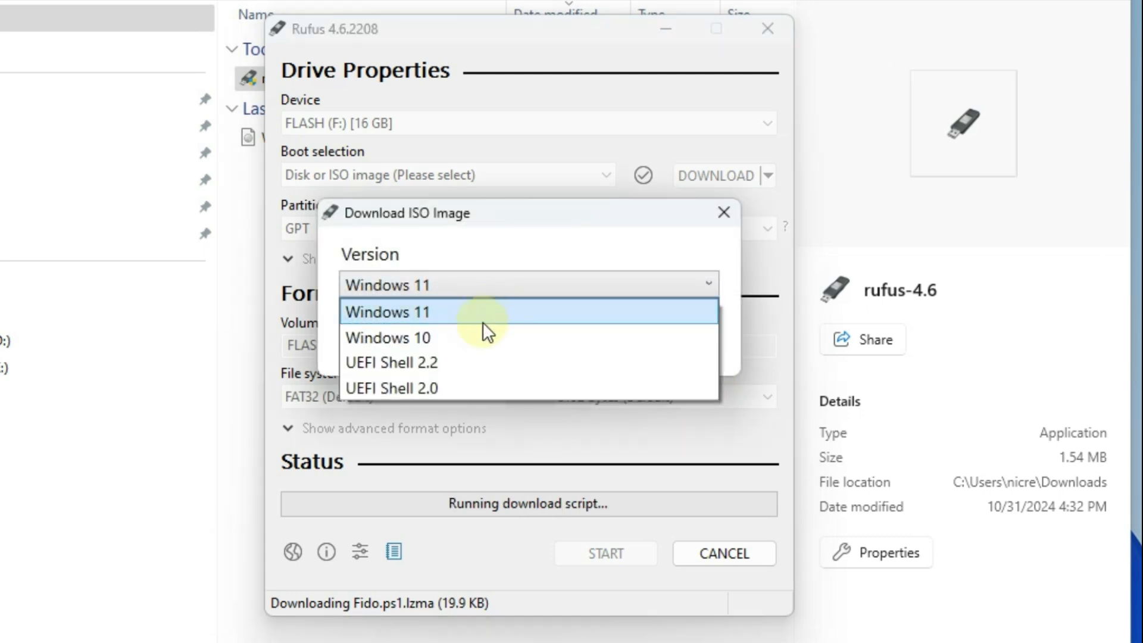
click(387, 337)
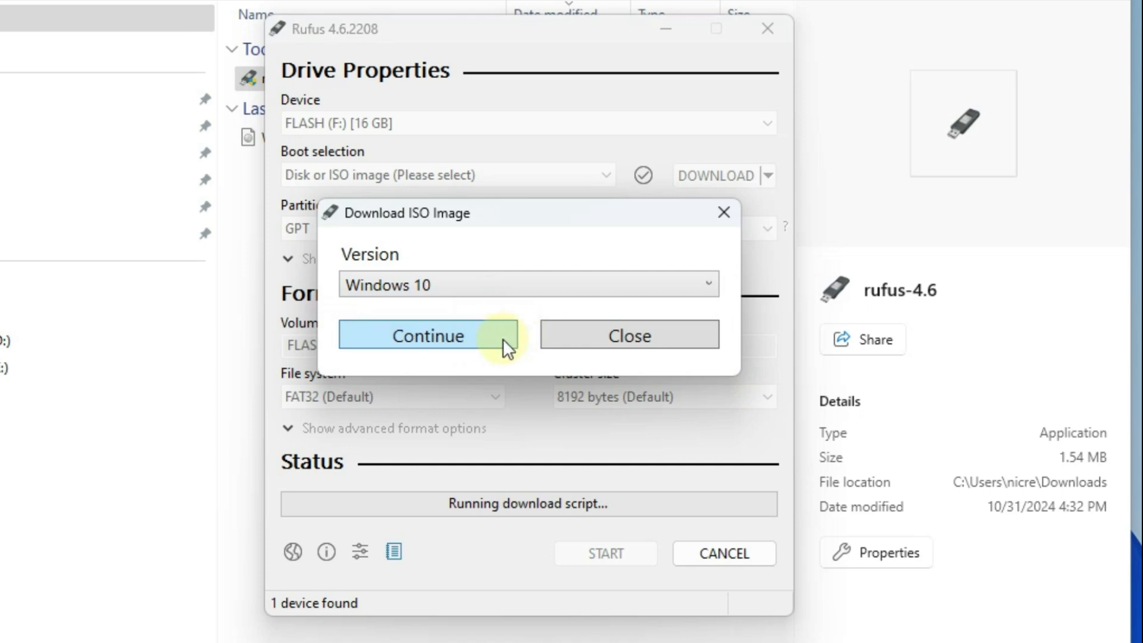
click(428, 335)
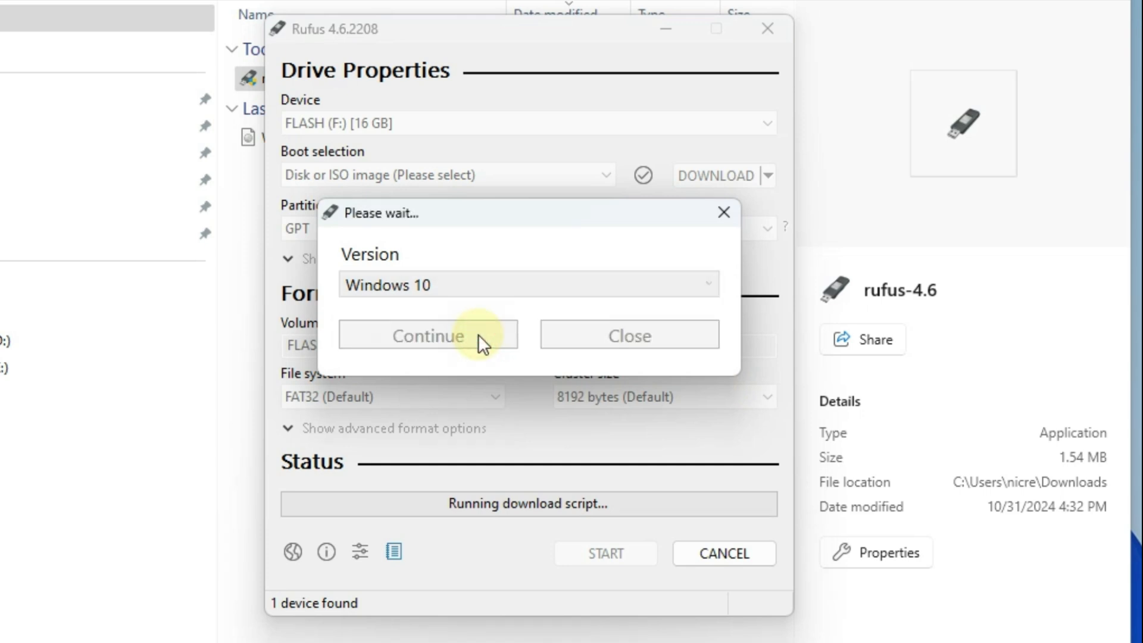
click(428, 334)
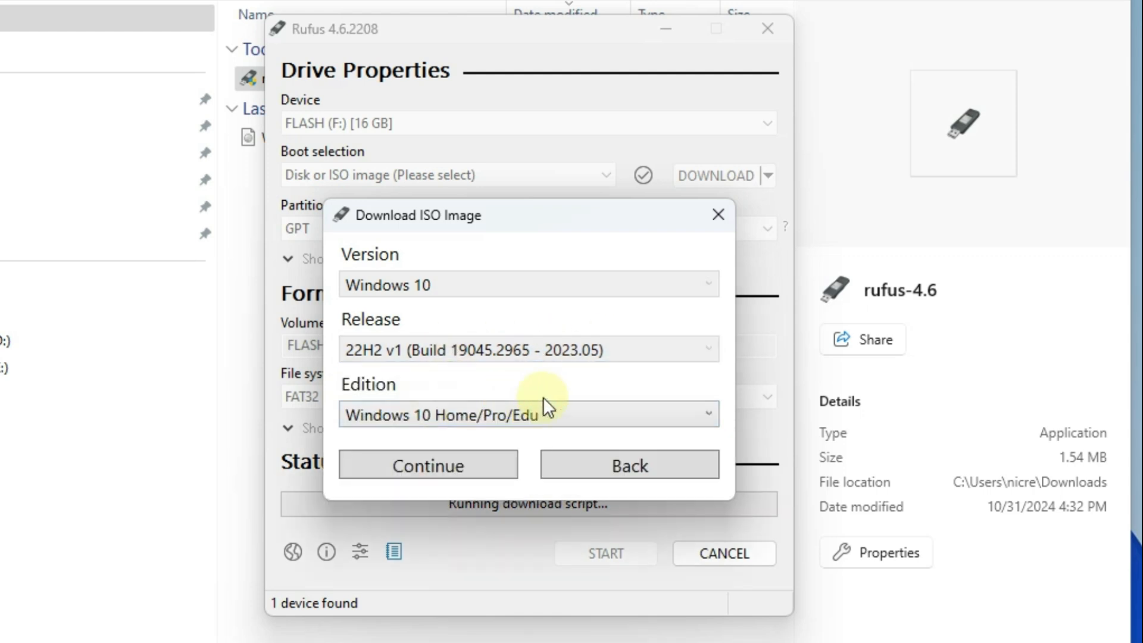
Pick Home/Pro/Edu edition, English International language and x64 architecture, then download
click(529, 415)
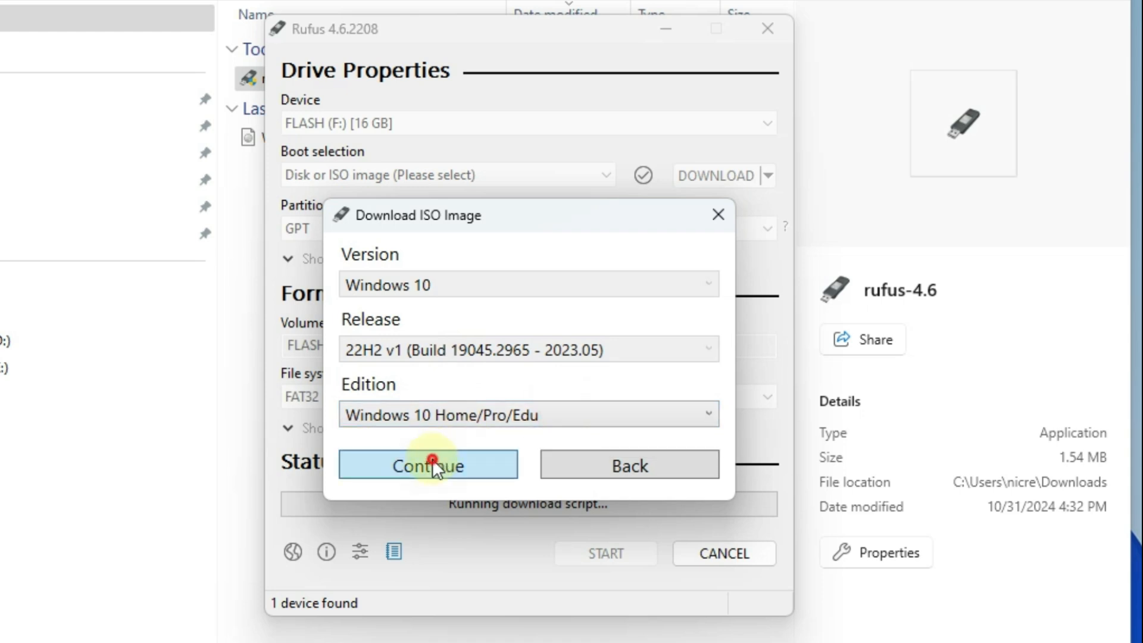
click(428, 465)
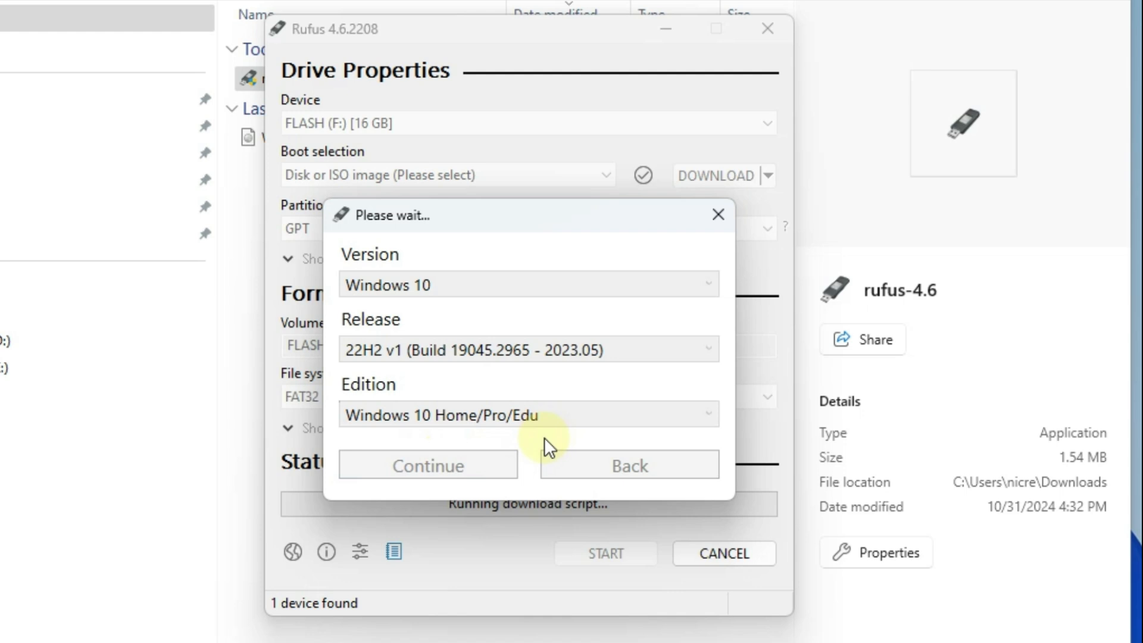
click(527, 480)
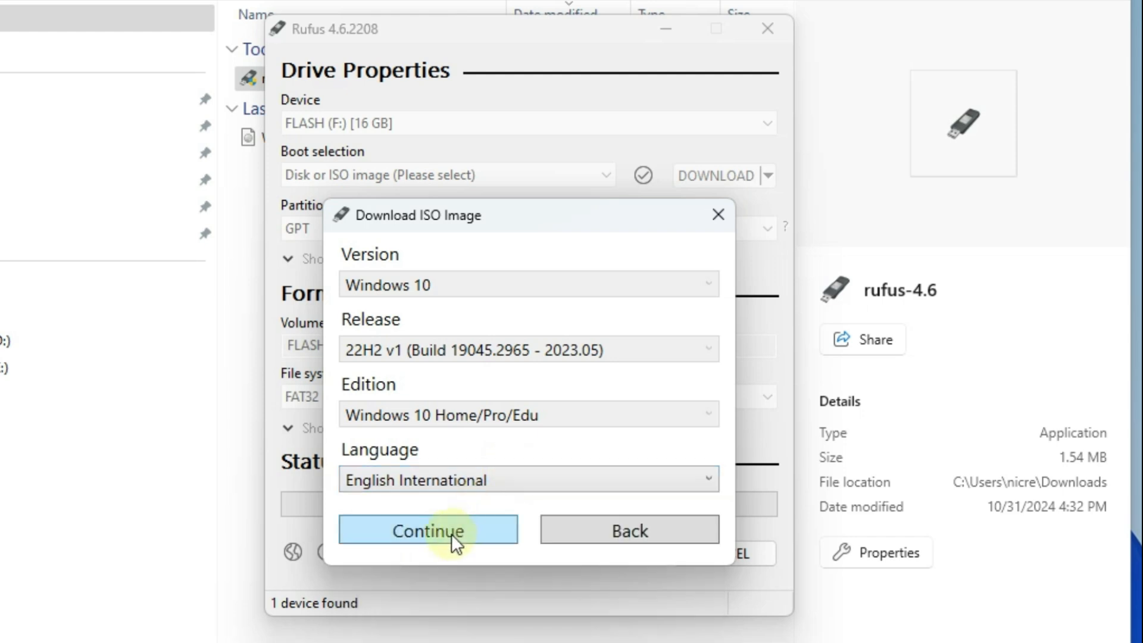
click(428, 530)
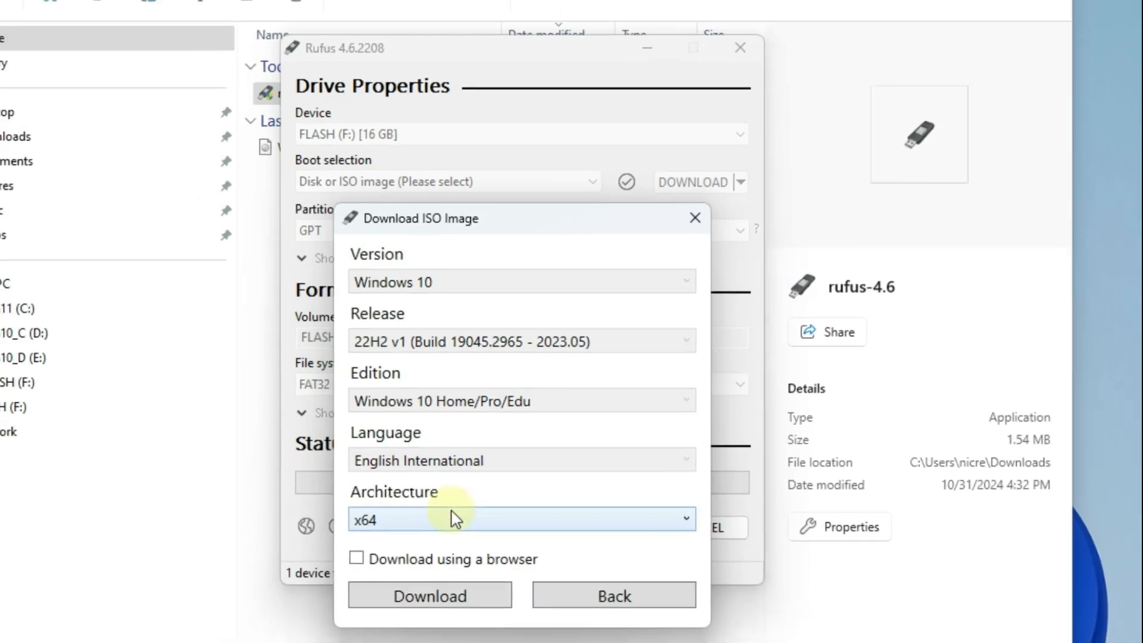
click(518, 518)
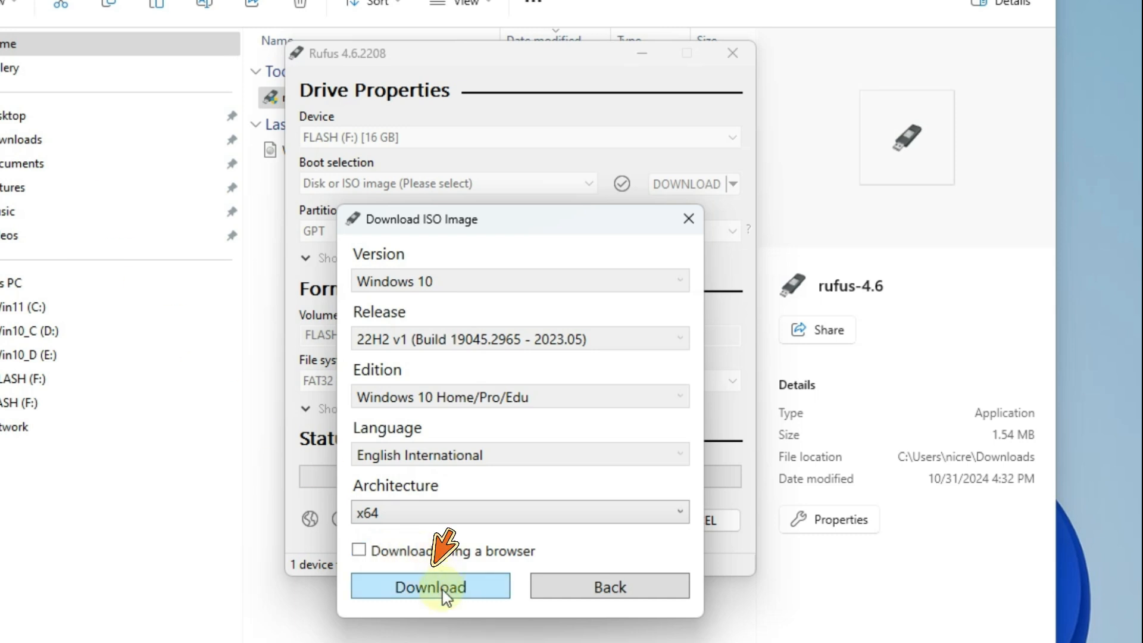
click(430, 586)
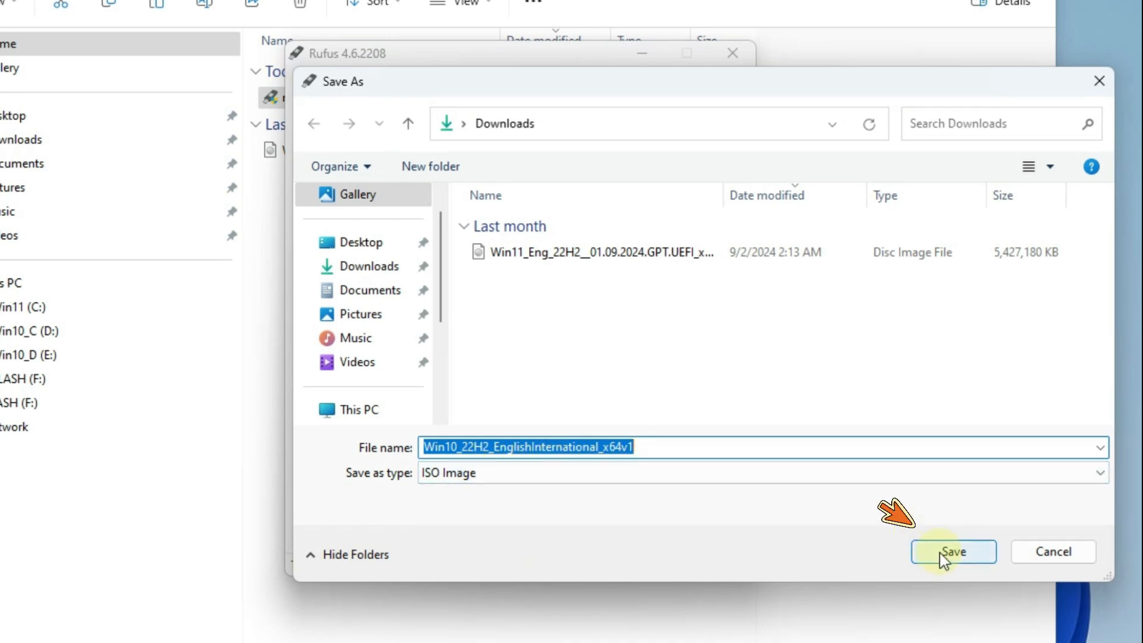
Save the Windows 10 ISO to Downloads, cancel at 0.3%, and dismiss the notice
click(952, 552)
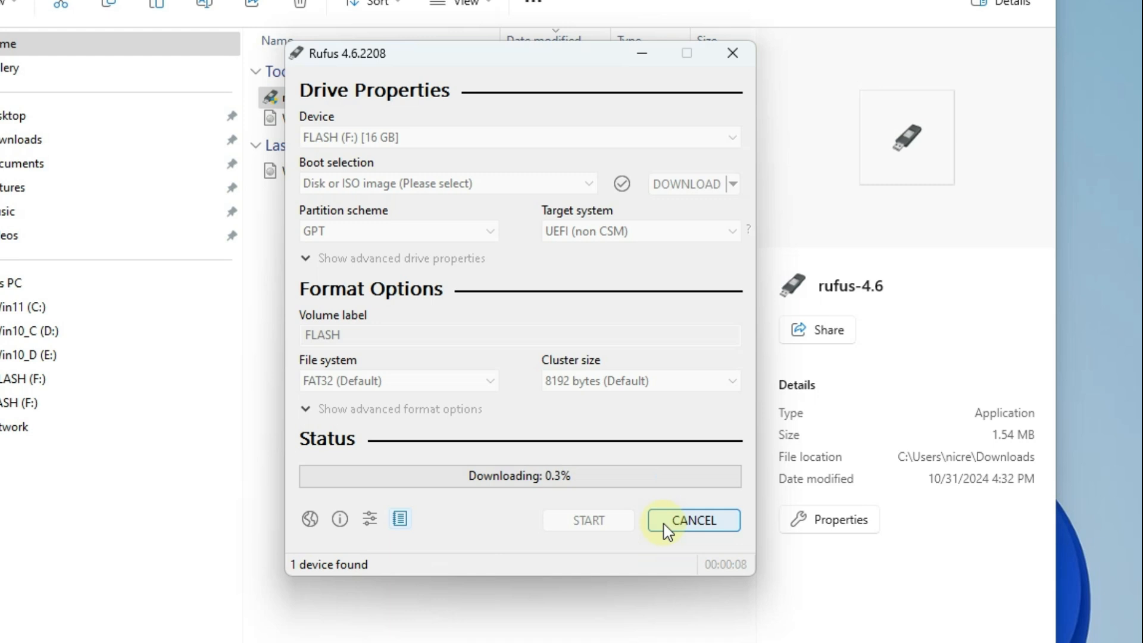
click(691, 520)
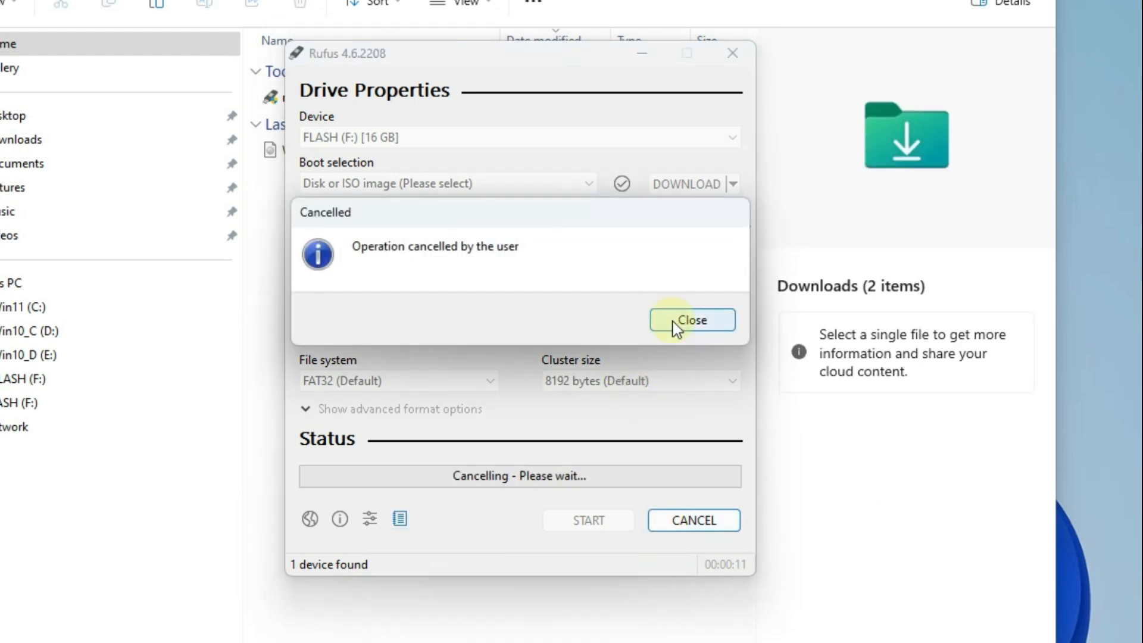
click(691, 321)
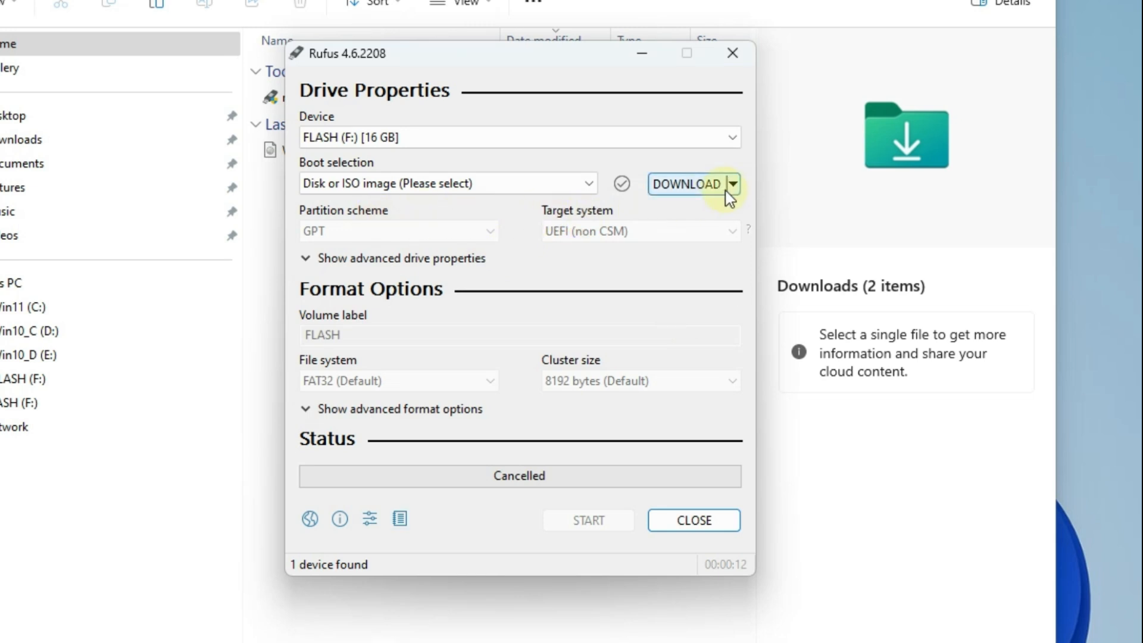
Switch to SELECT and open the Win11_Eng_22H2 ISO from Downloads
click(734, 184)
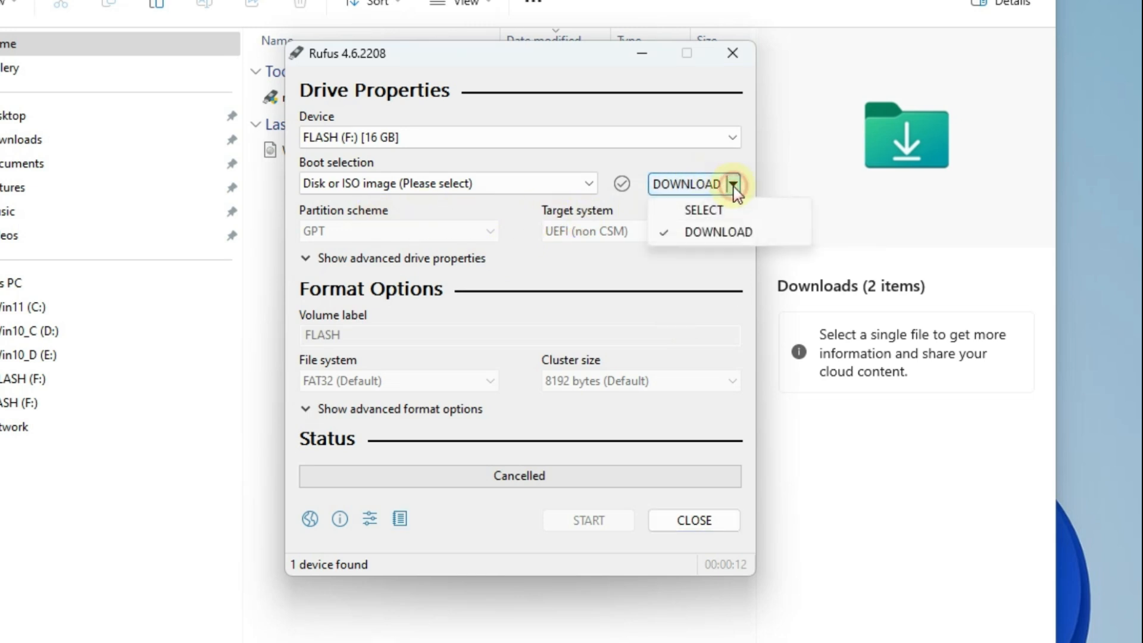
click(702, 211)
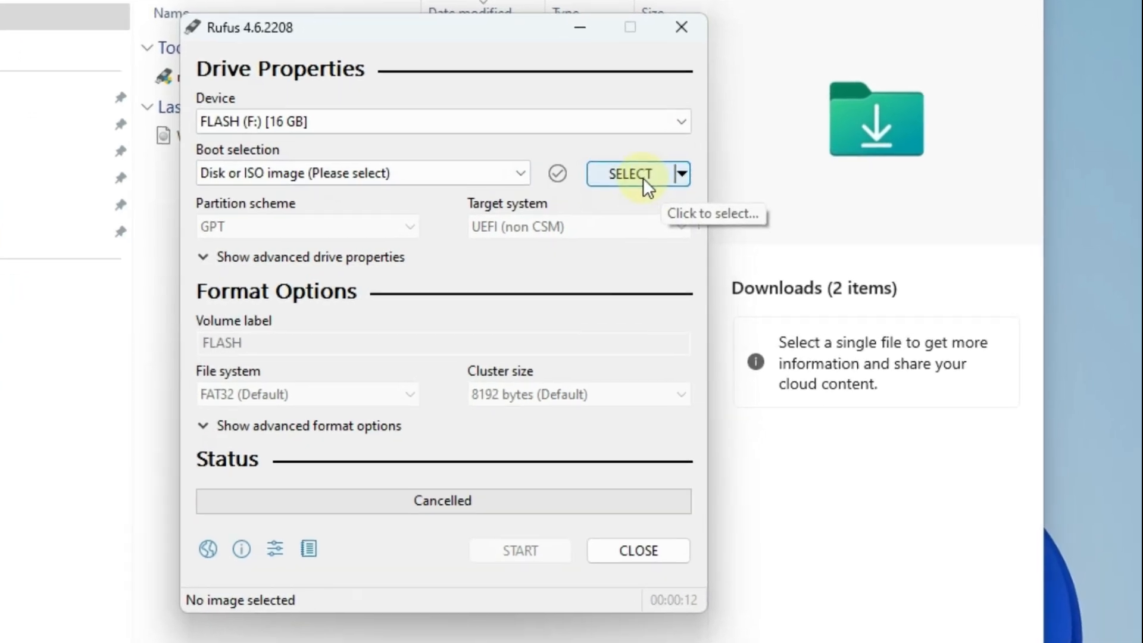
click(630, 174)
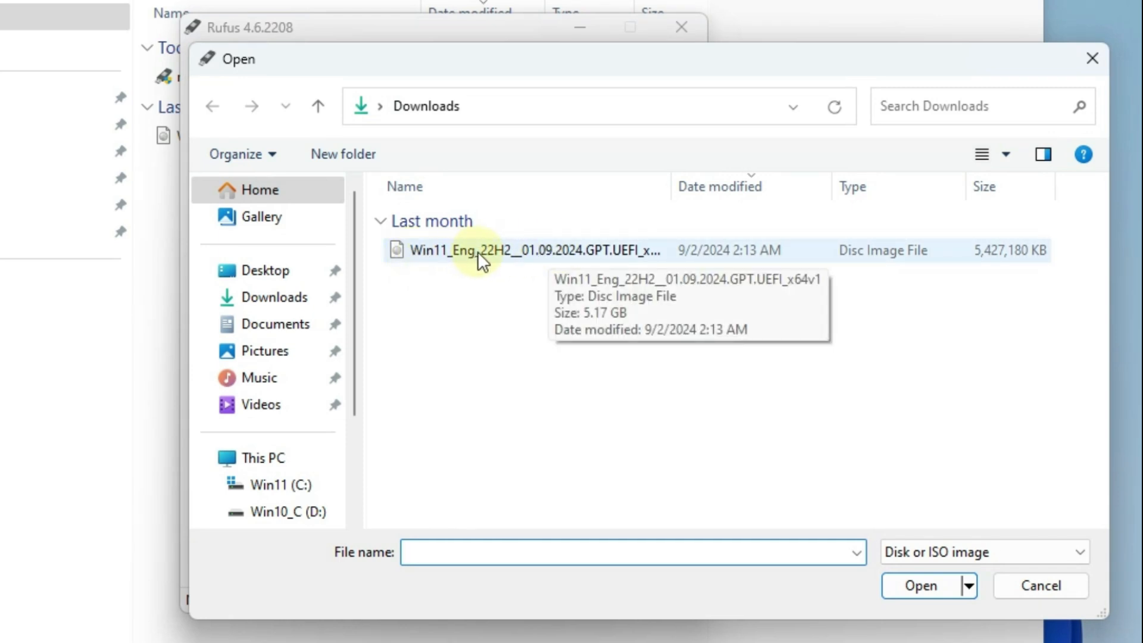
click(510, 250)
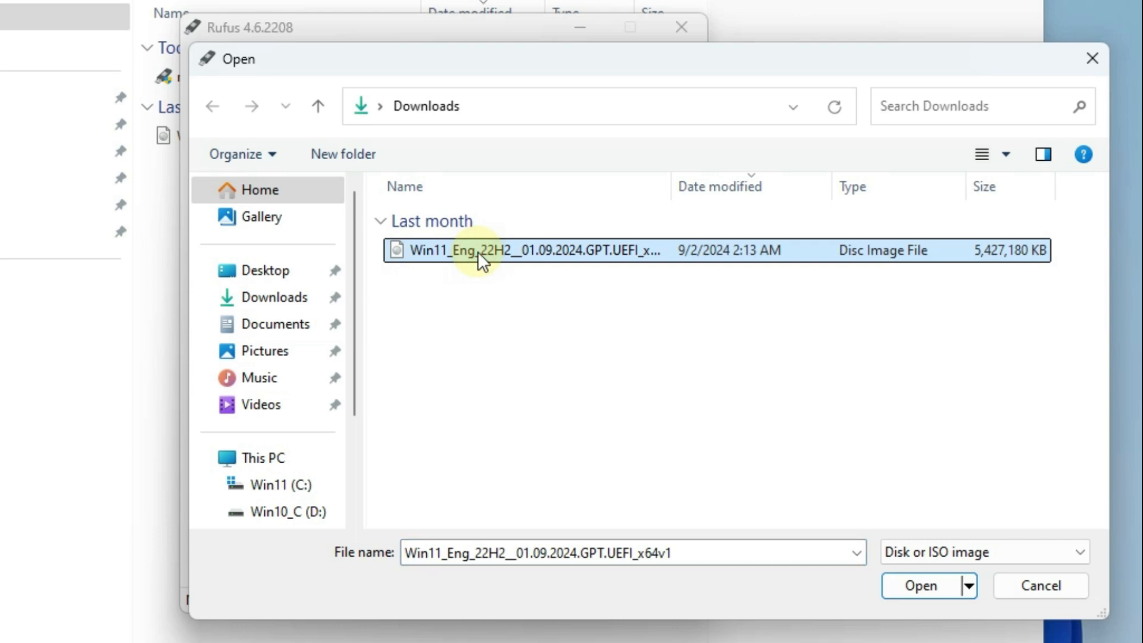
click(920, 585)
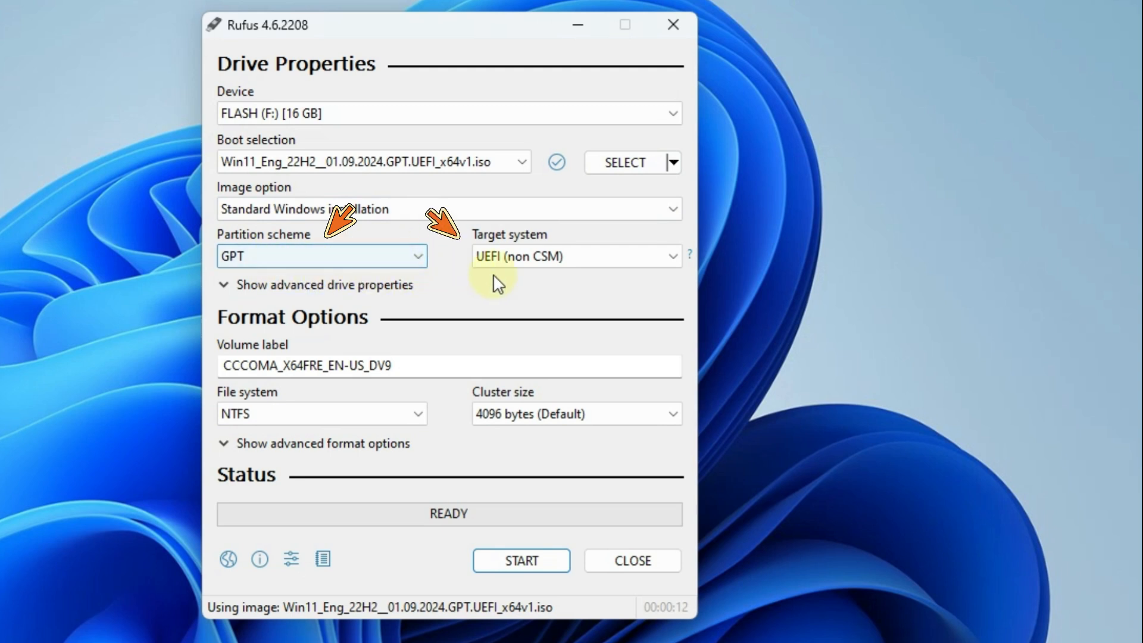
click(319, 256)
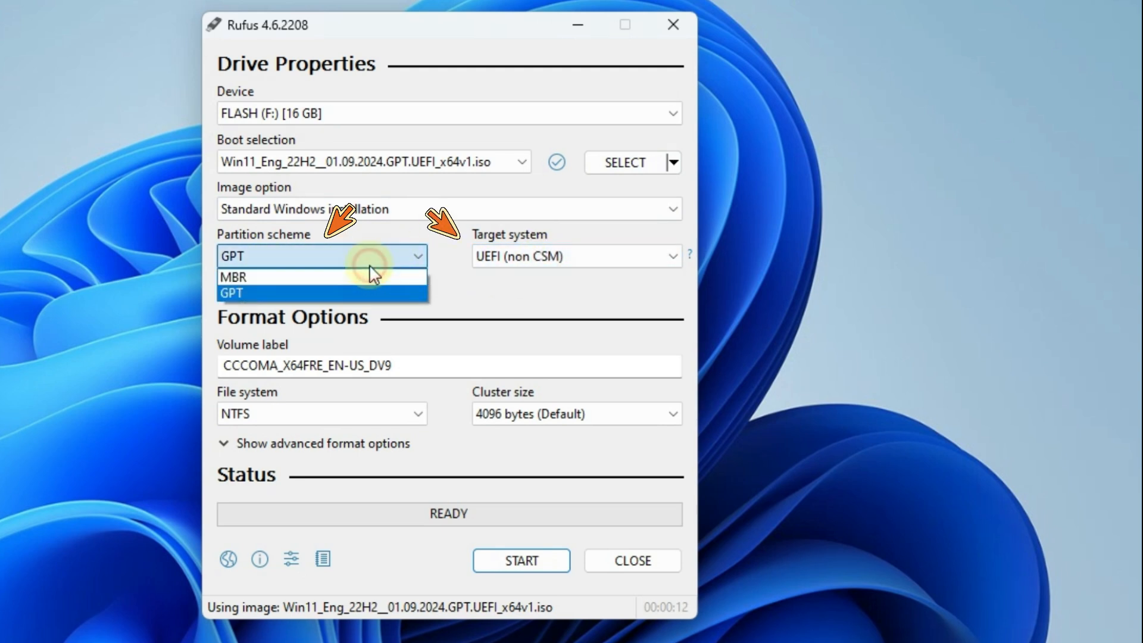
click(232, 276)
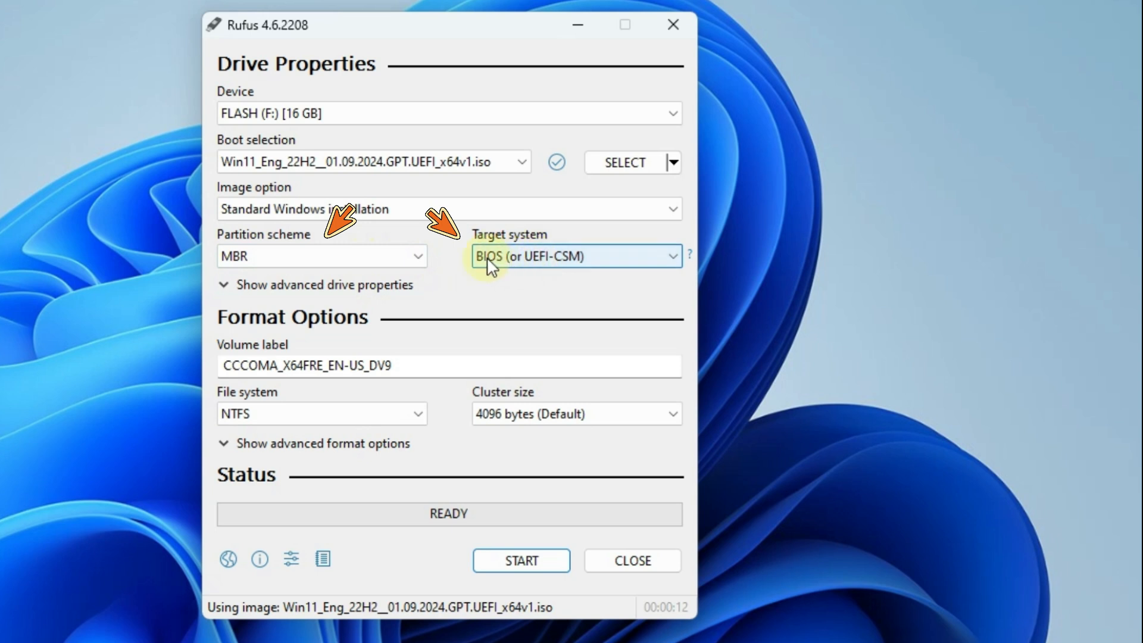
click(319, 256)
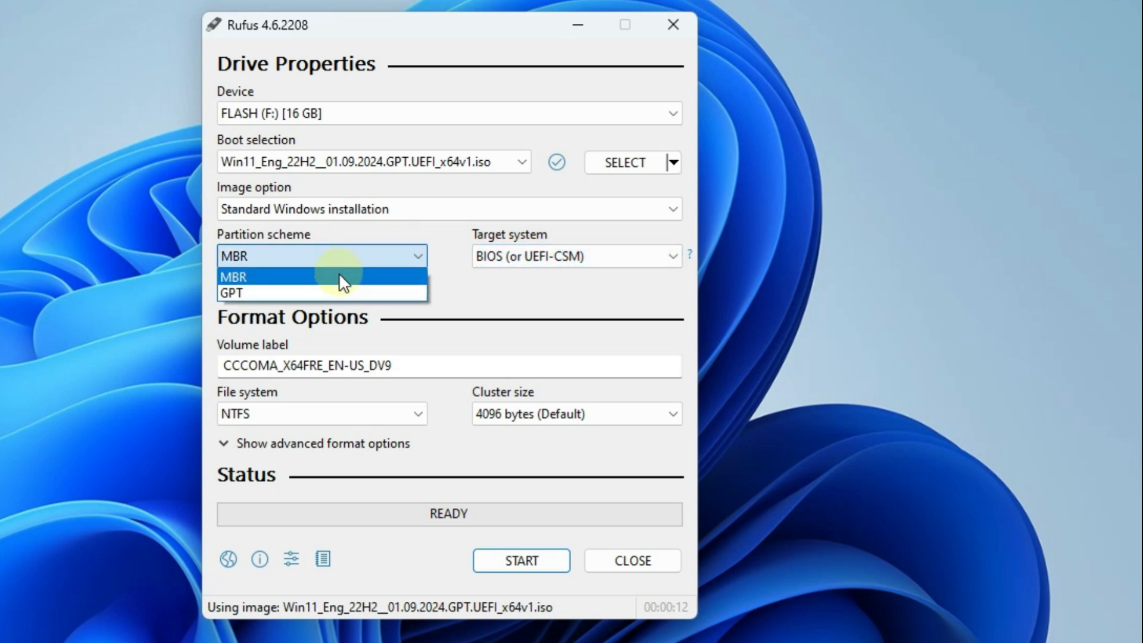
click(231, 293)
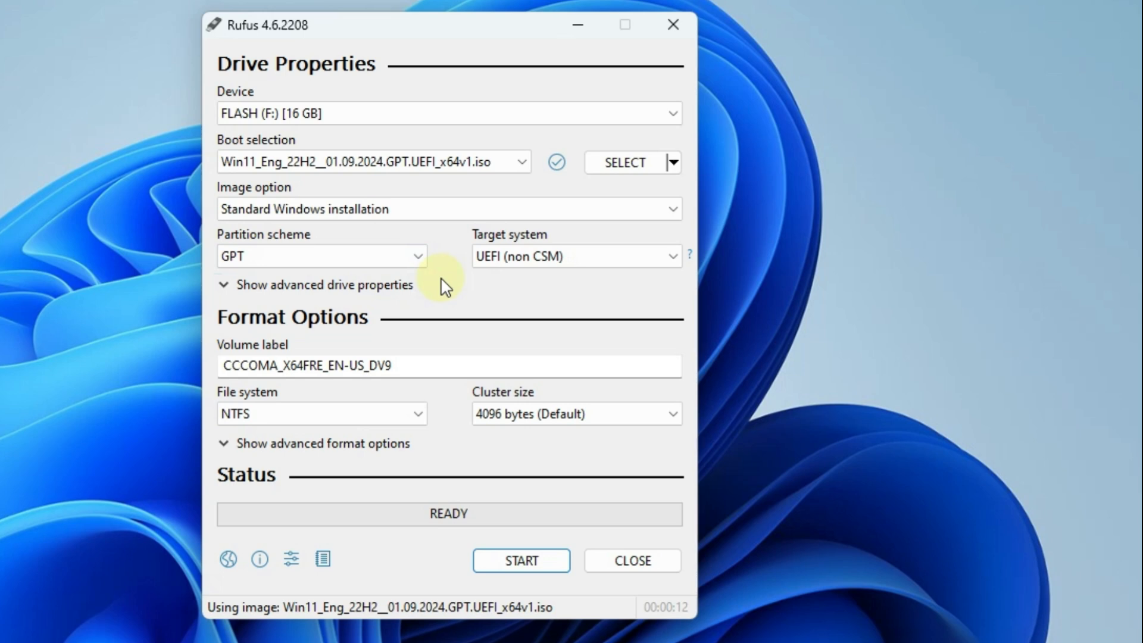
mouse_move(493, 296)
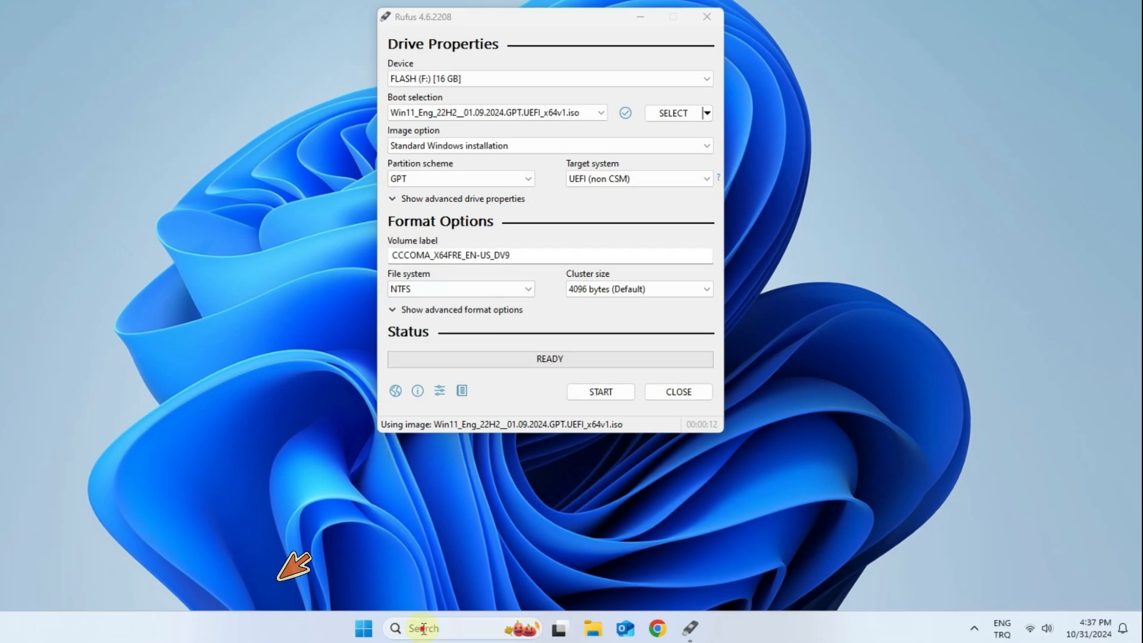
text(ms)
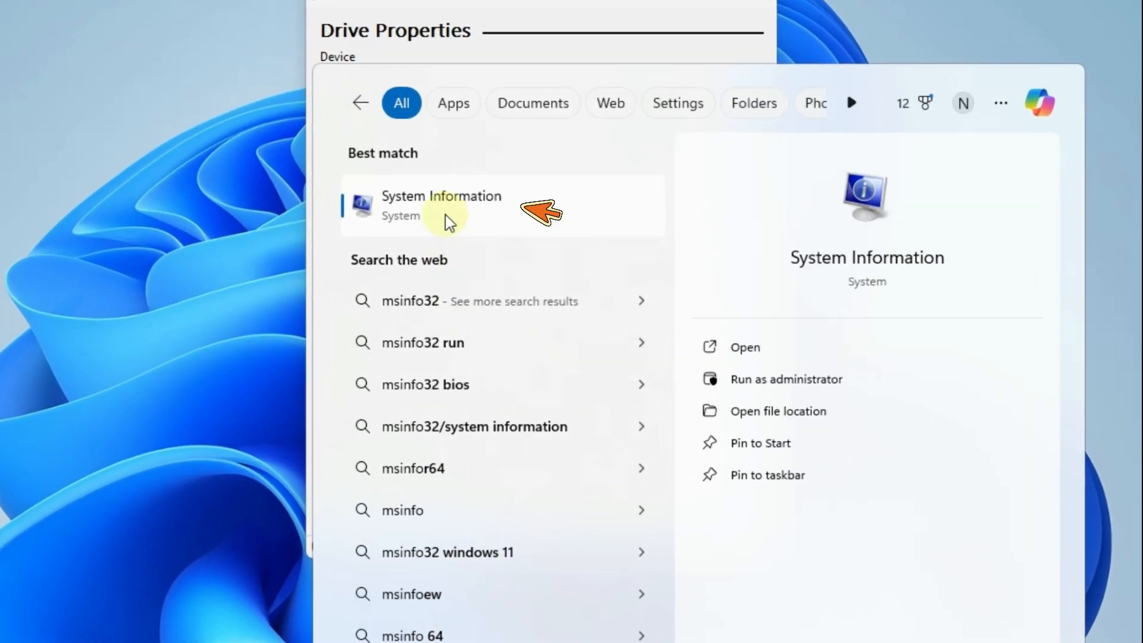
click(441, 204)
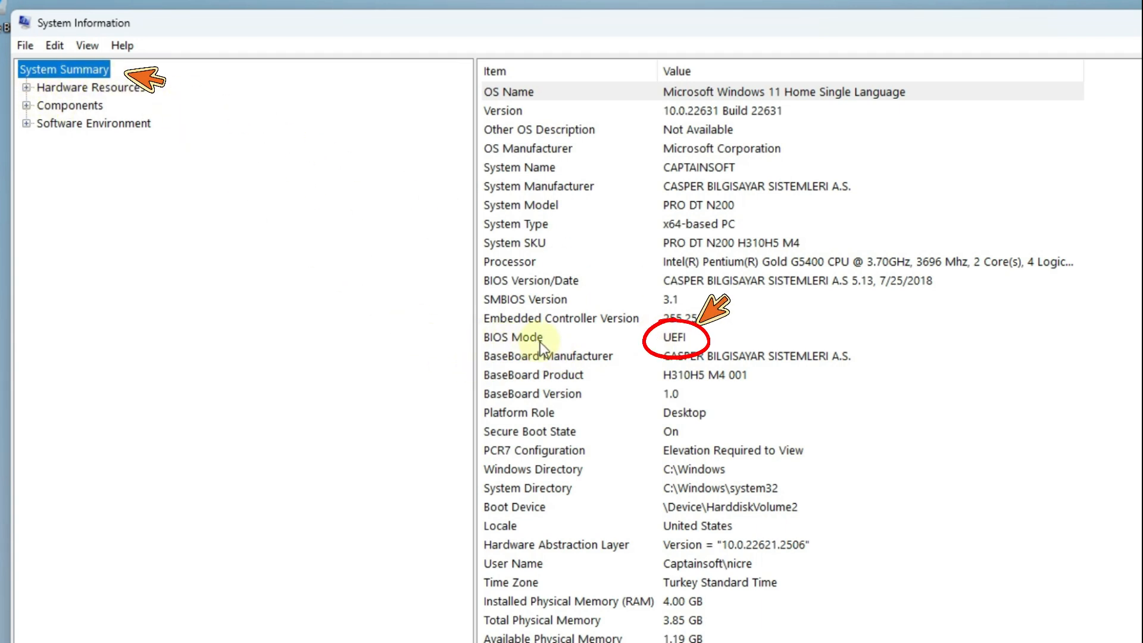
click(547, 337)
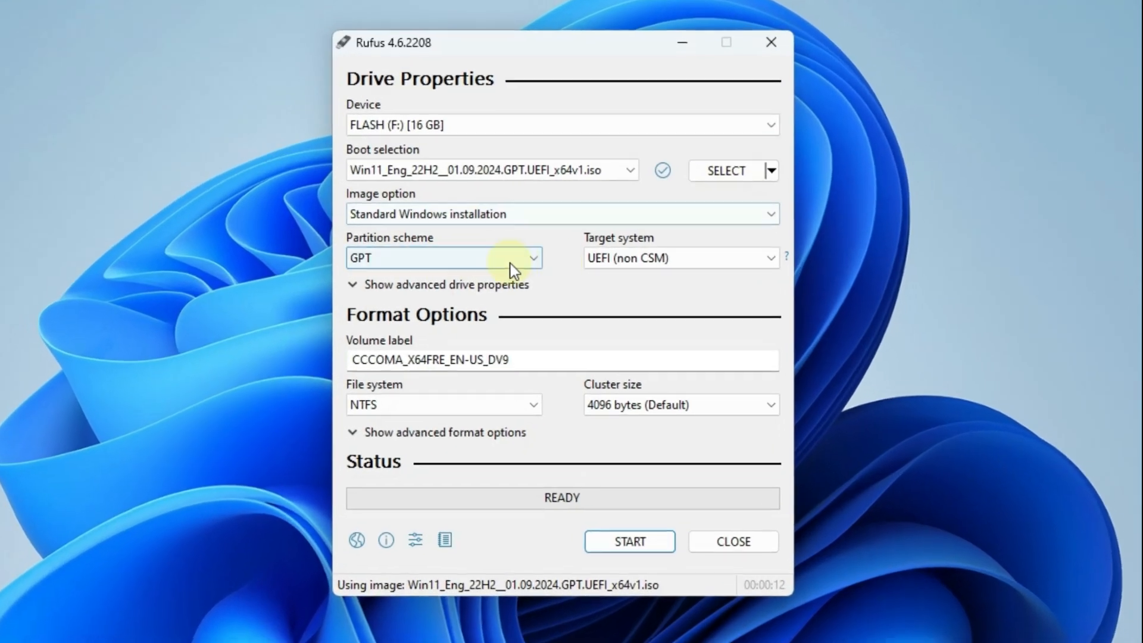
Open the Partition scheme dropdown and keep GPT selected
click(448, 258)
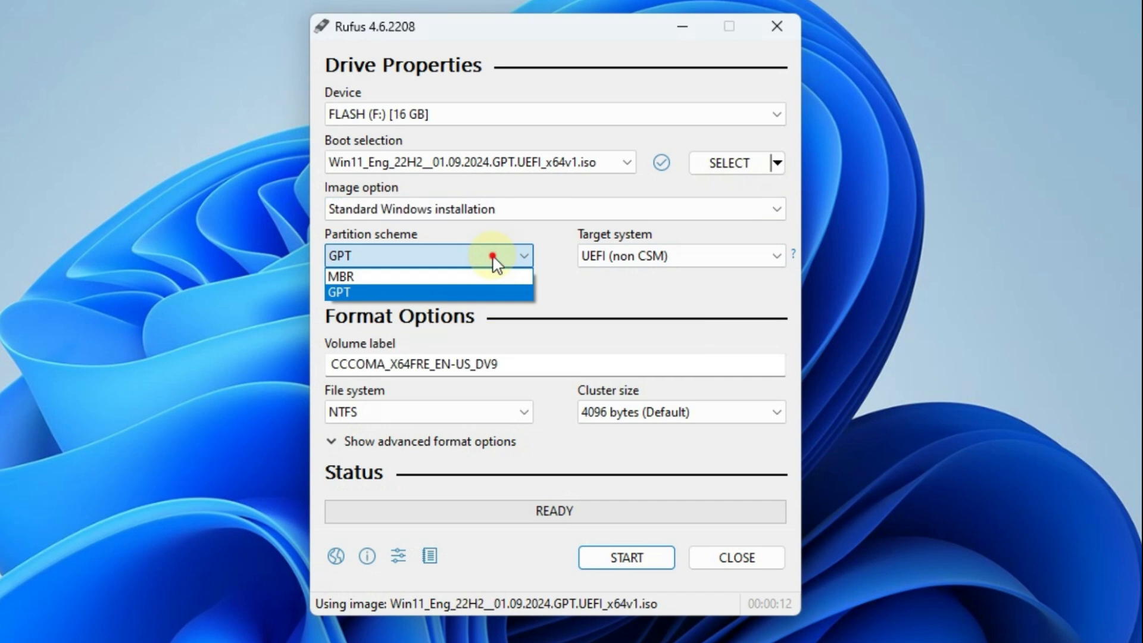
click(339, 292)
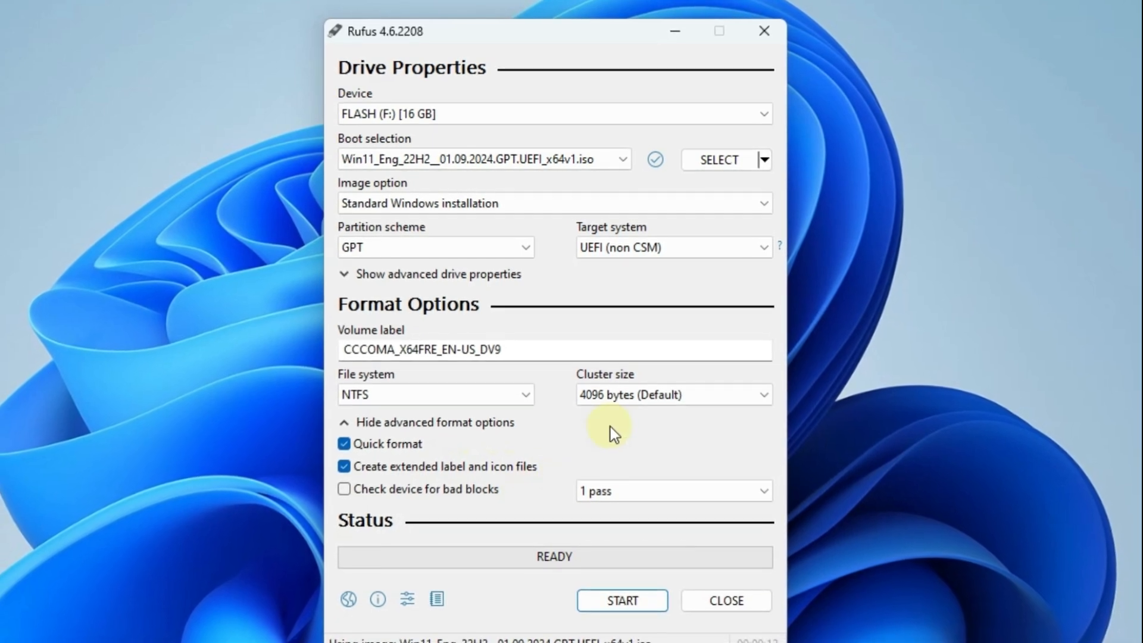
Write the image after confirming removal of RAM, Secure Boot, TPM and online-account requirements and approving the drive wipe
click(620, 600)
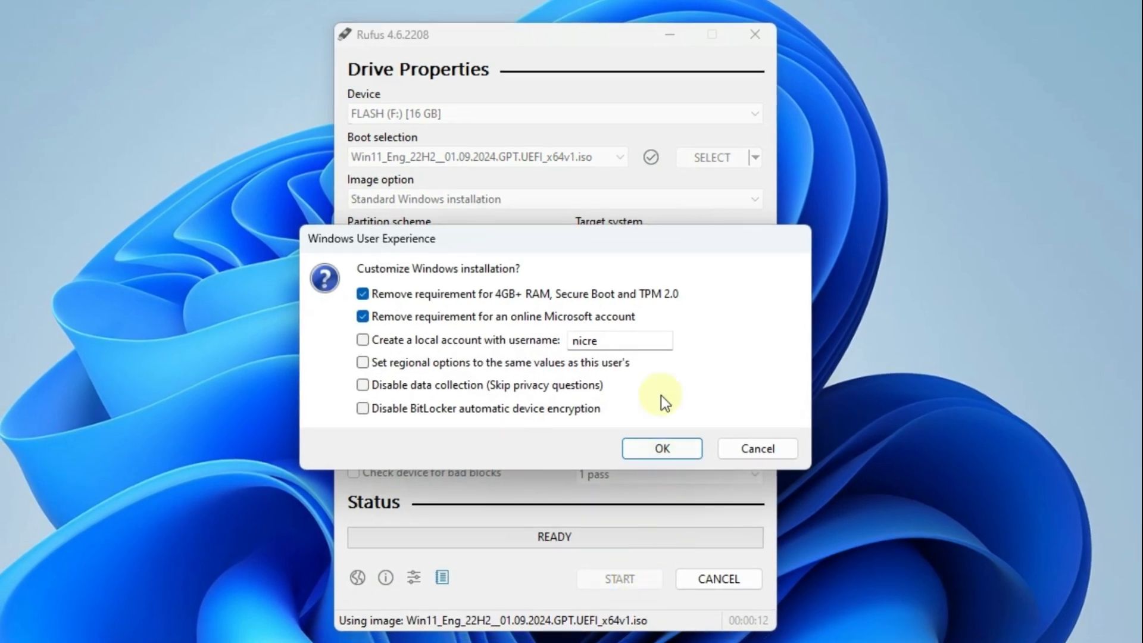
click(662, 448)
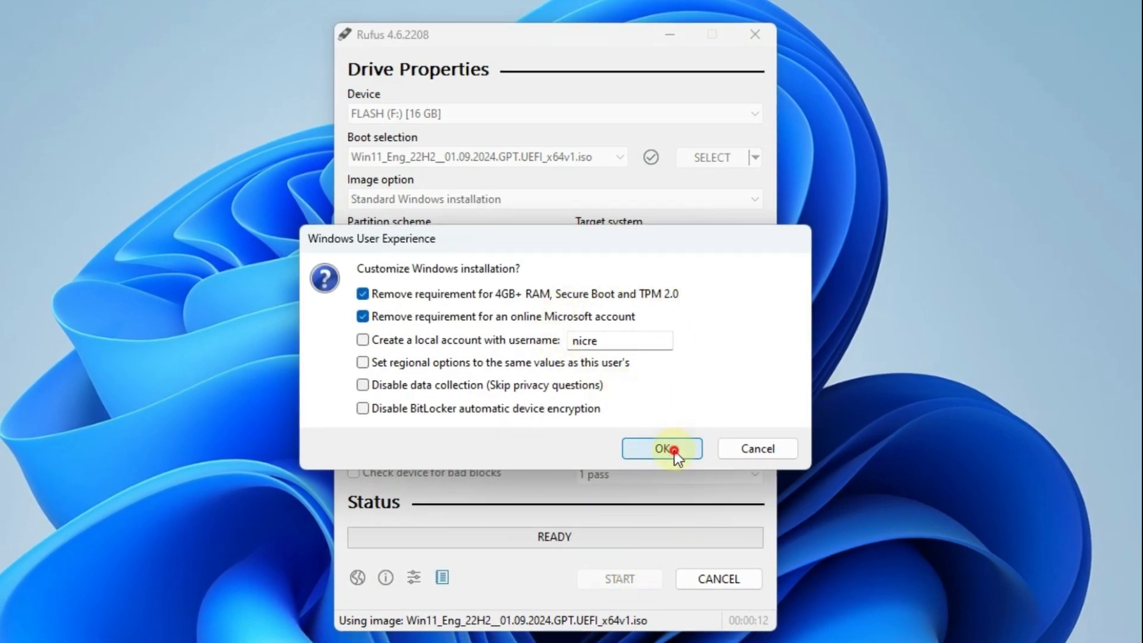
click(660, 448)
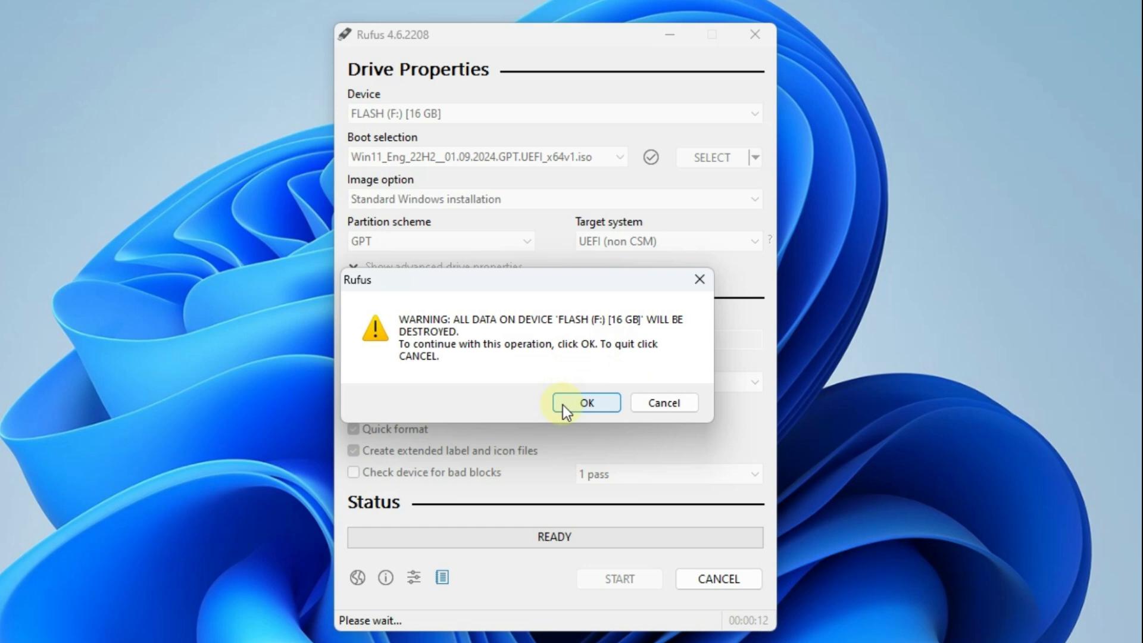
click(586, 402)
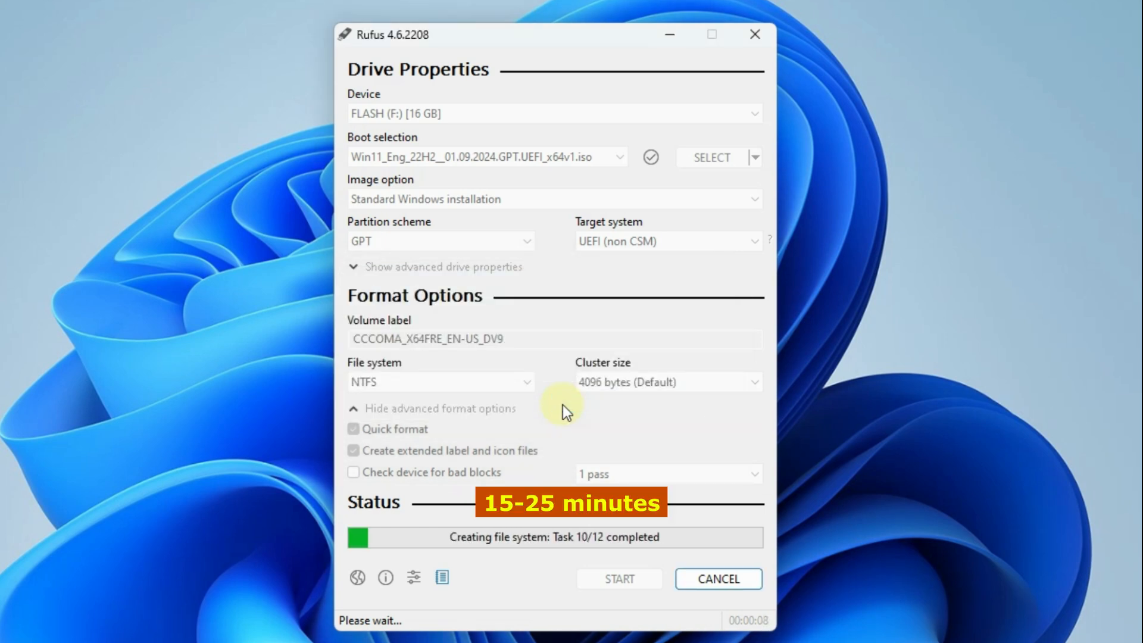